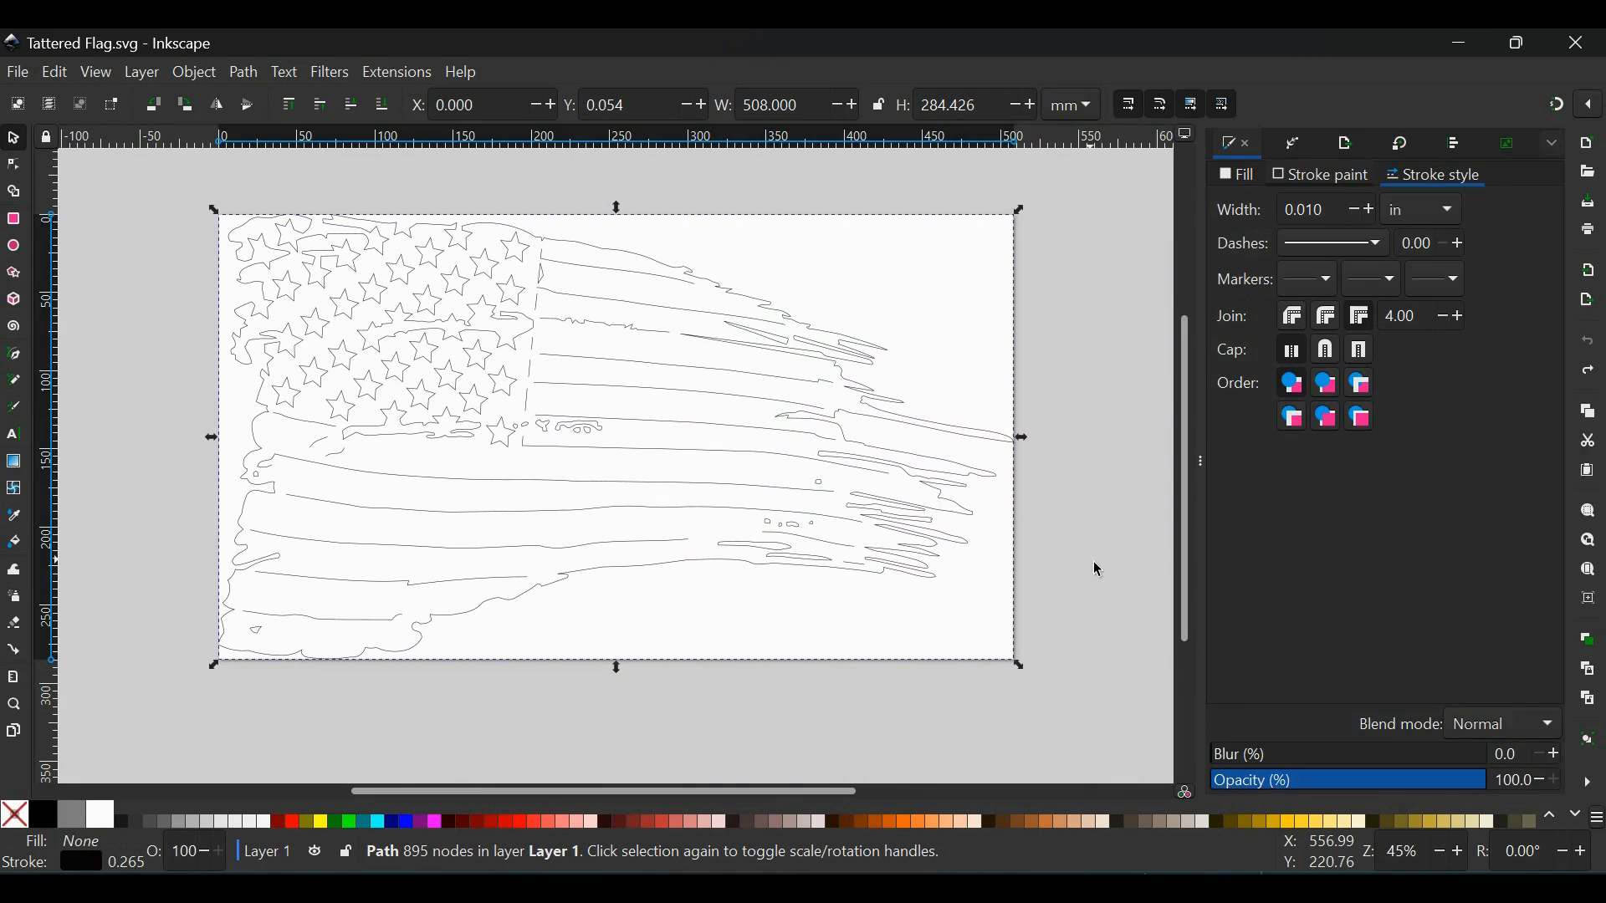
{"action": "mouse_move", "coordinate": [944, 373]}
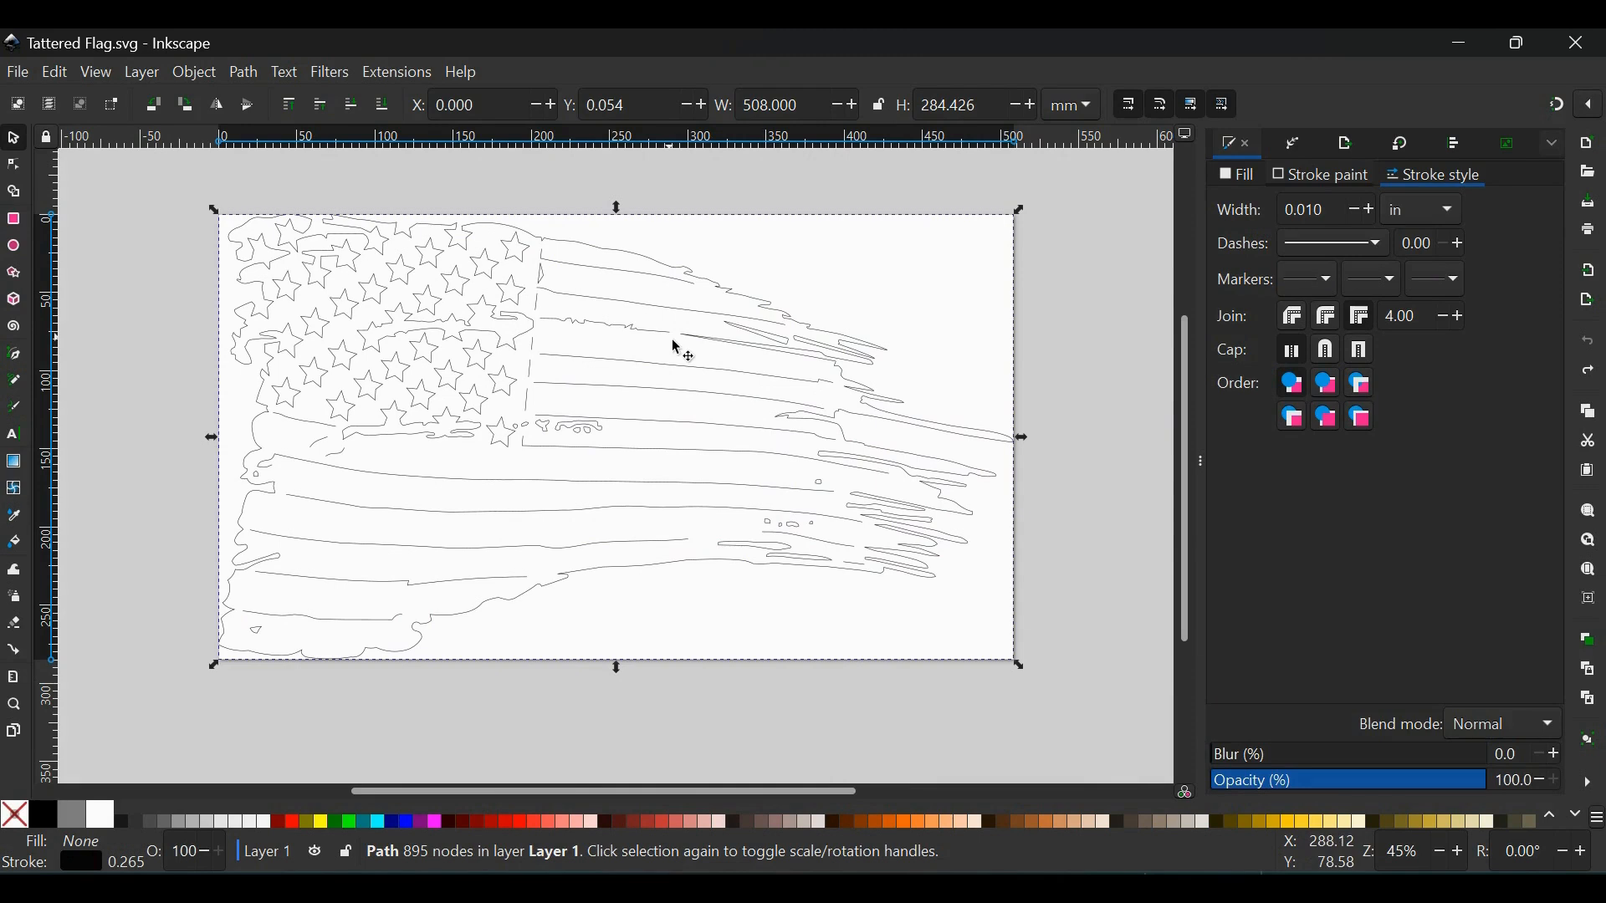
{"action": "mouse_move", "coordinate": [697, 318]}
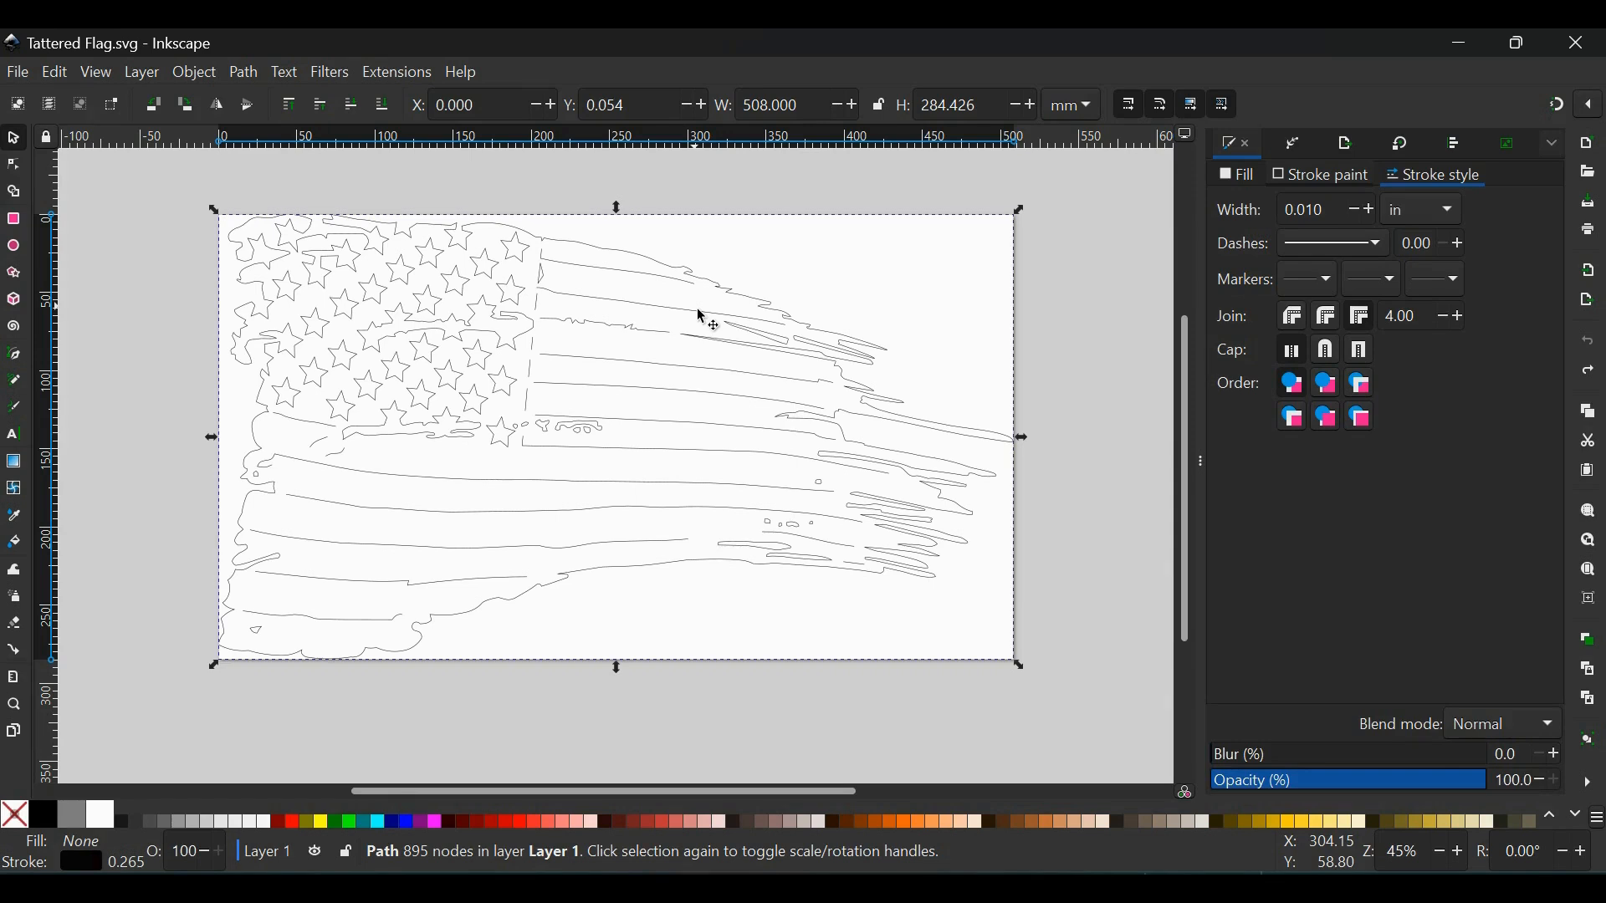
{"action": "mouse_move", "coordinate": [823, 197]}
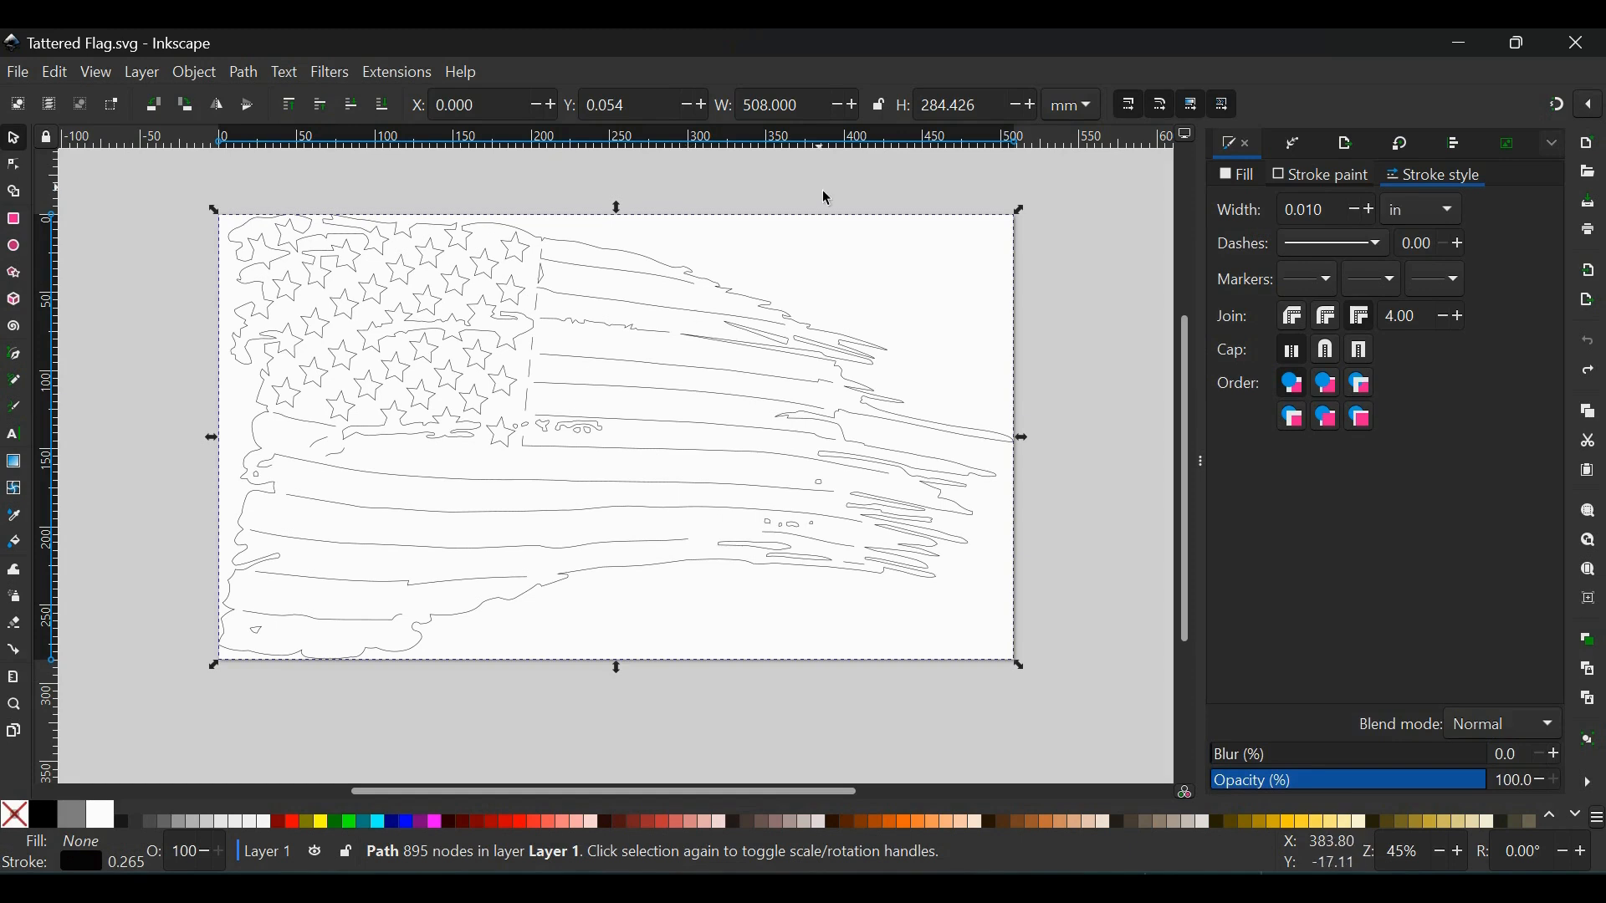
- Reselect the flag outline and split it into separate paths with Break Apart
{"action": "left_click", "coordinate": [810, 328]}
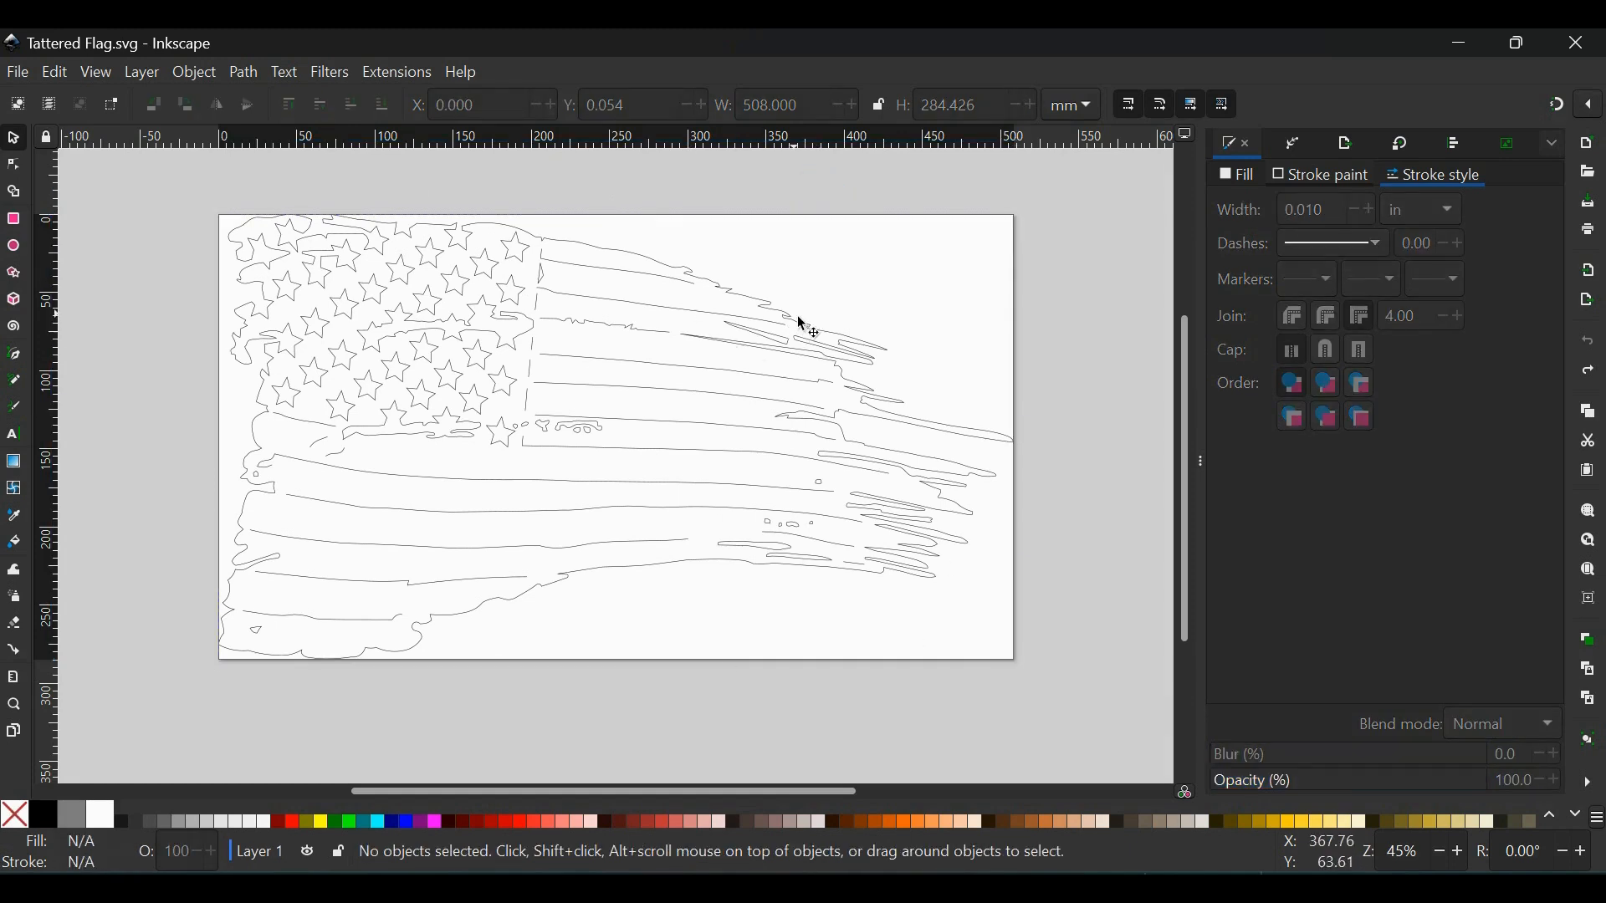
{"action": "left_click", "coordinate": [805, 326]}
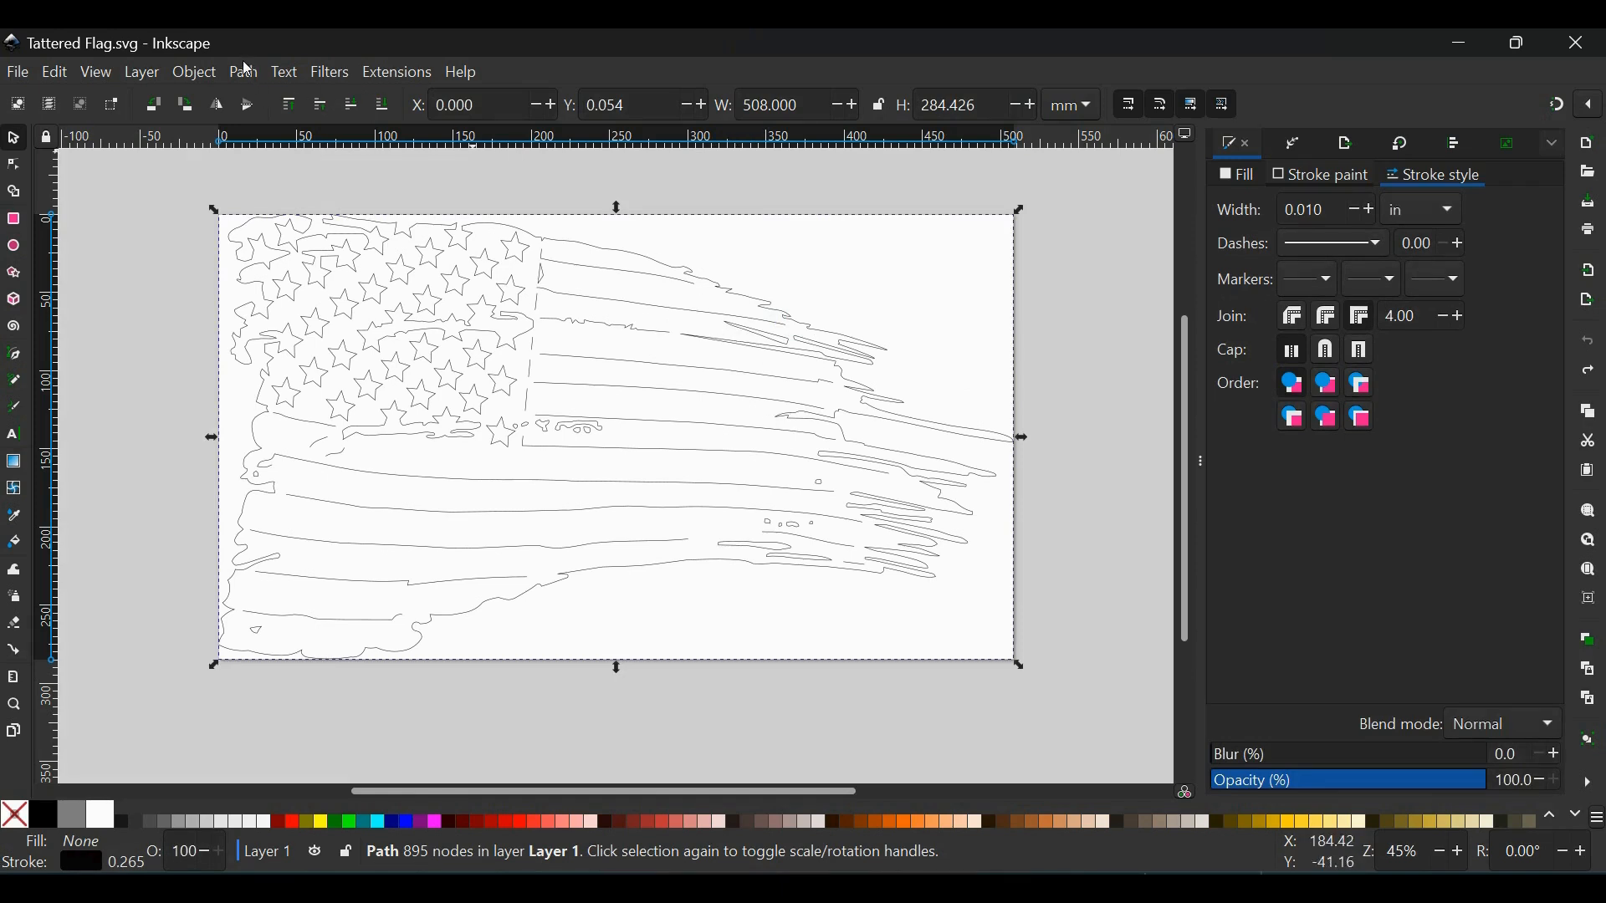
{"action": "left_click", "coordinate": [242, 72]}
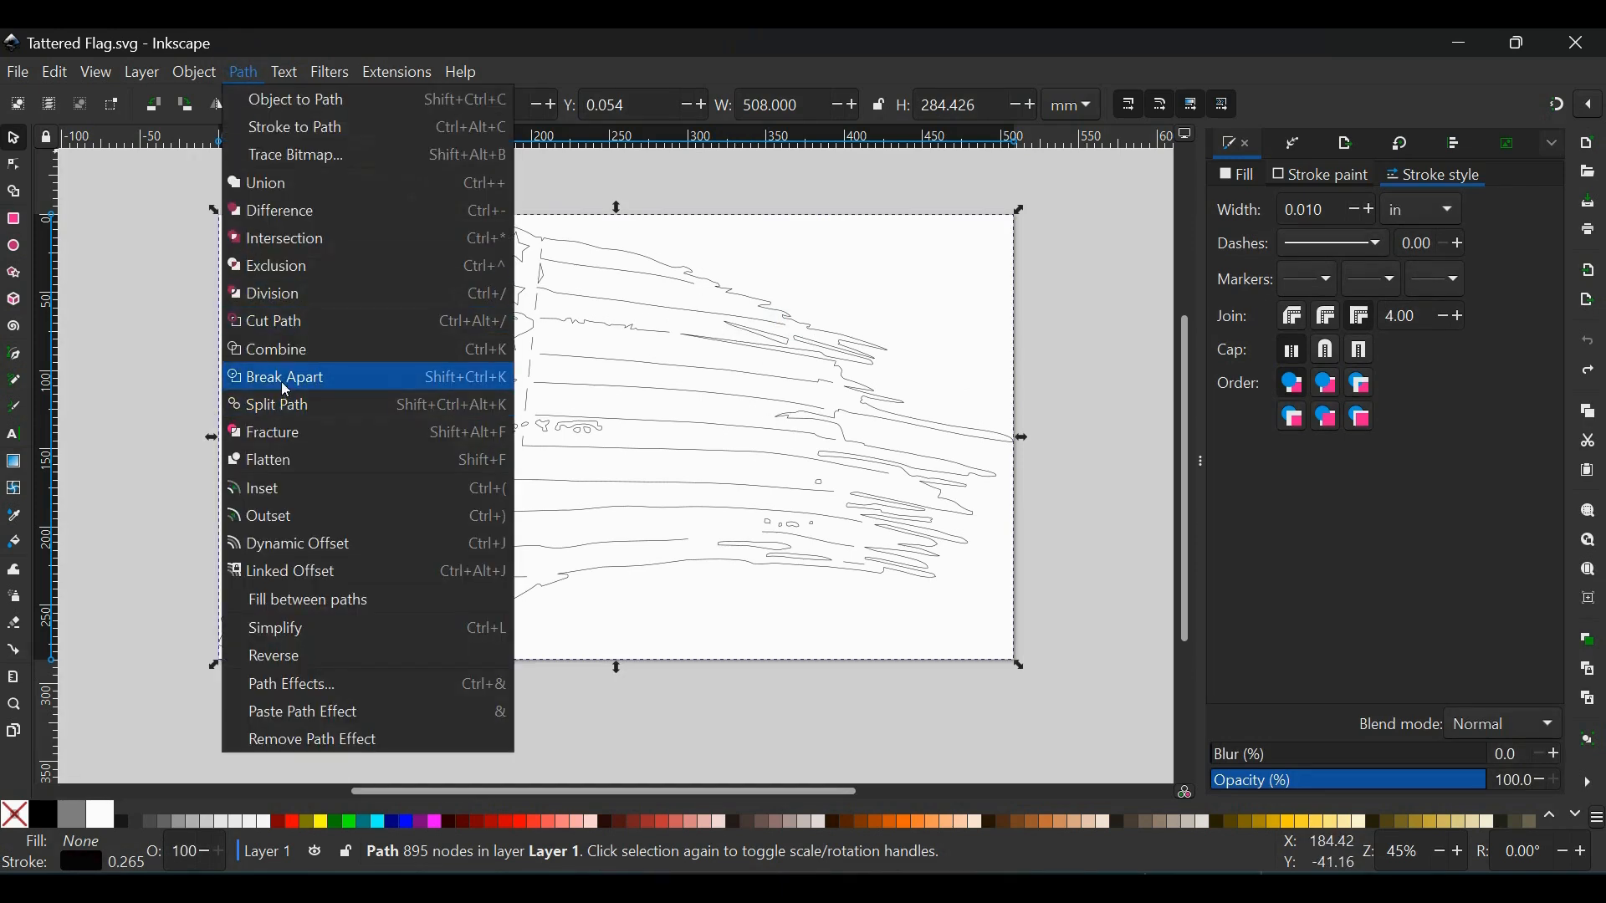
{"action": "left_click", "coordinate": [285, 376]}
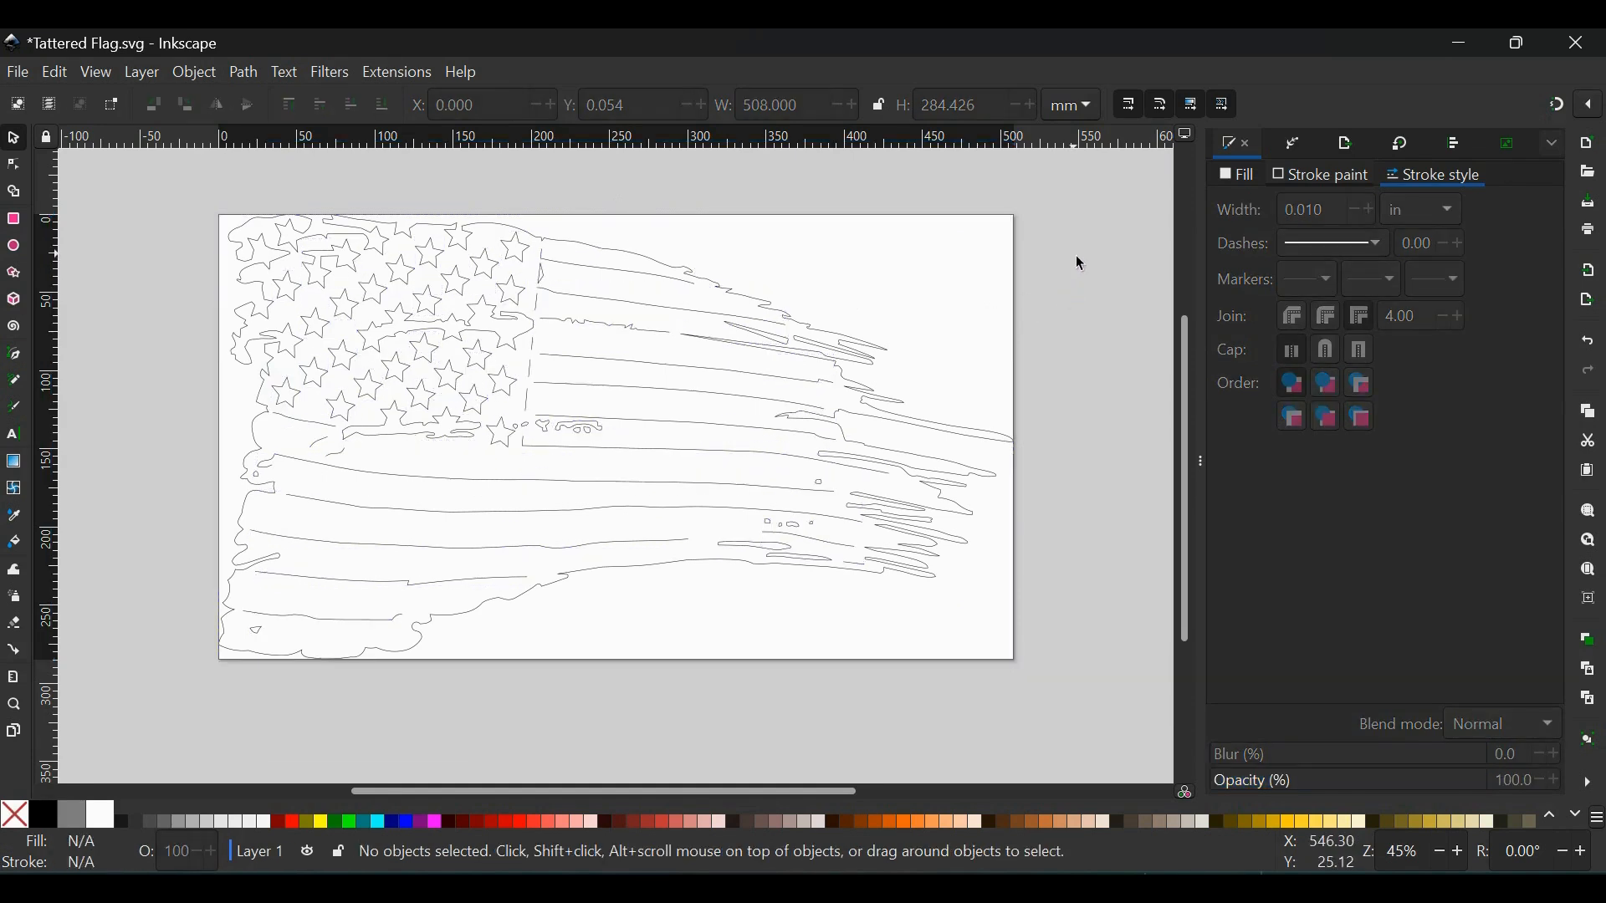
{"action": "mouse_move", "coordinate": [900, 313]}
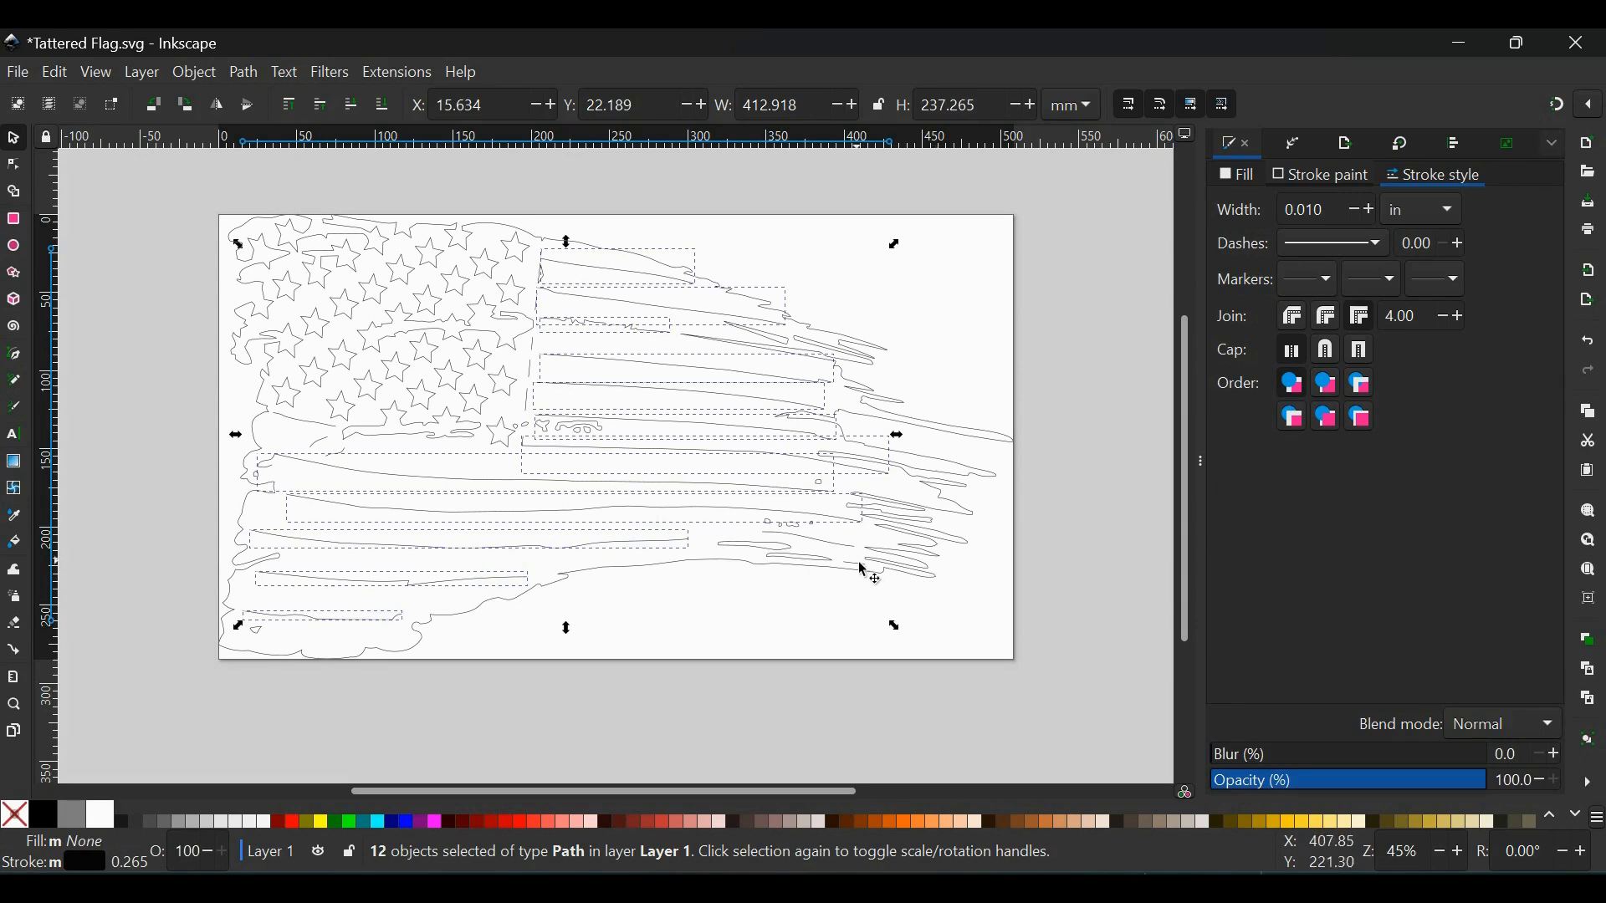
- Add the remaining stripe cut lines to the selection, reaching 21 open paths
{"action": "left_click", "coordinate": [842, 540]}
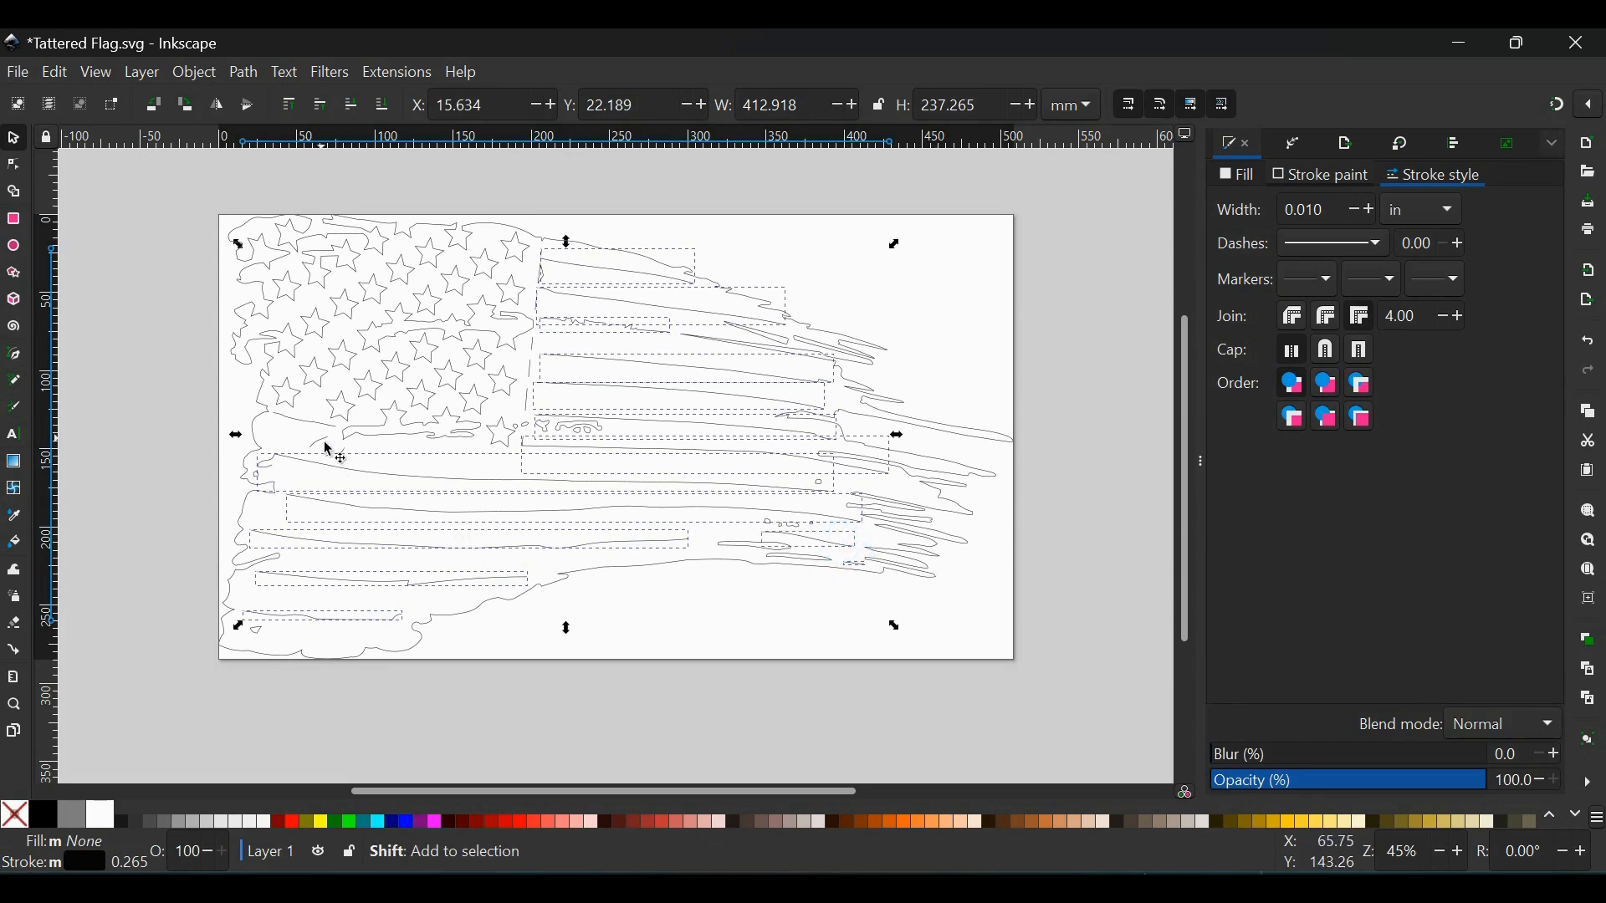
{"action": "left_click", "coordinate": [316, 428]}
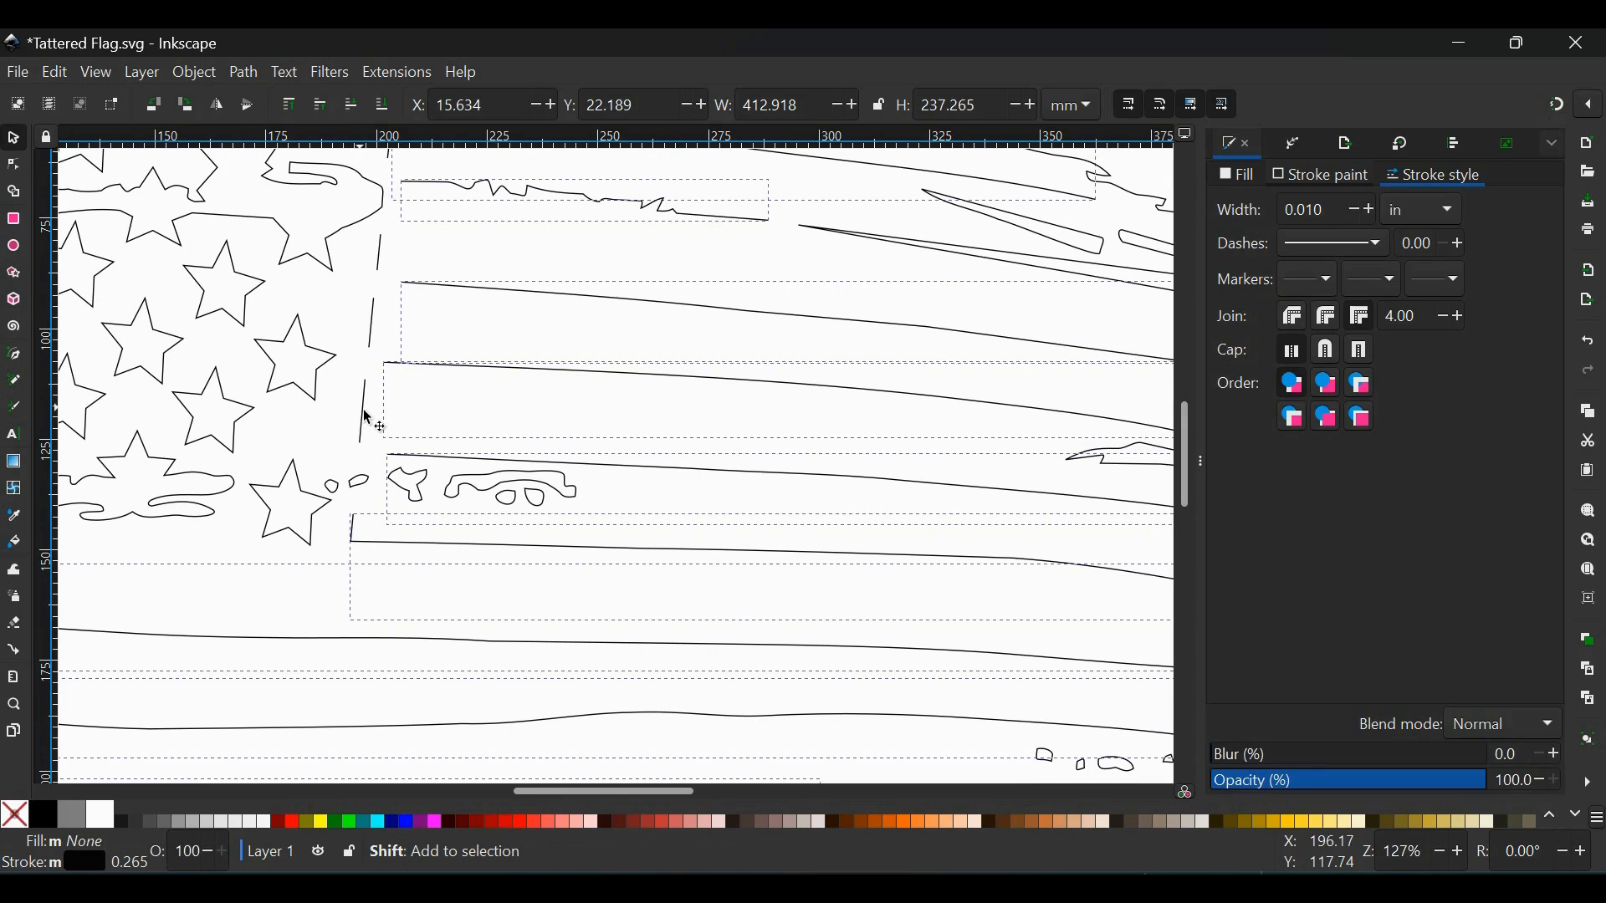
{"action": "scroll", "scroll_direction": "down", "scroll_amount": 3}
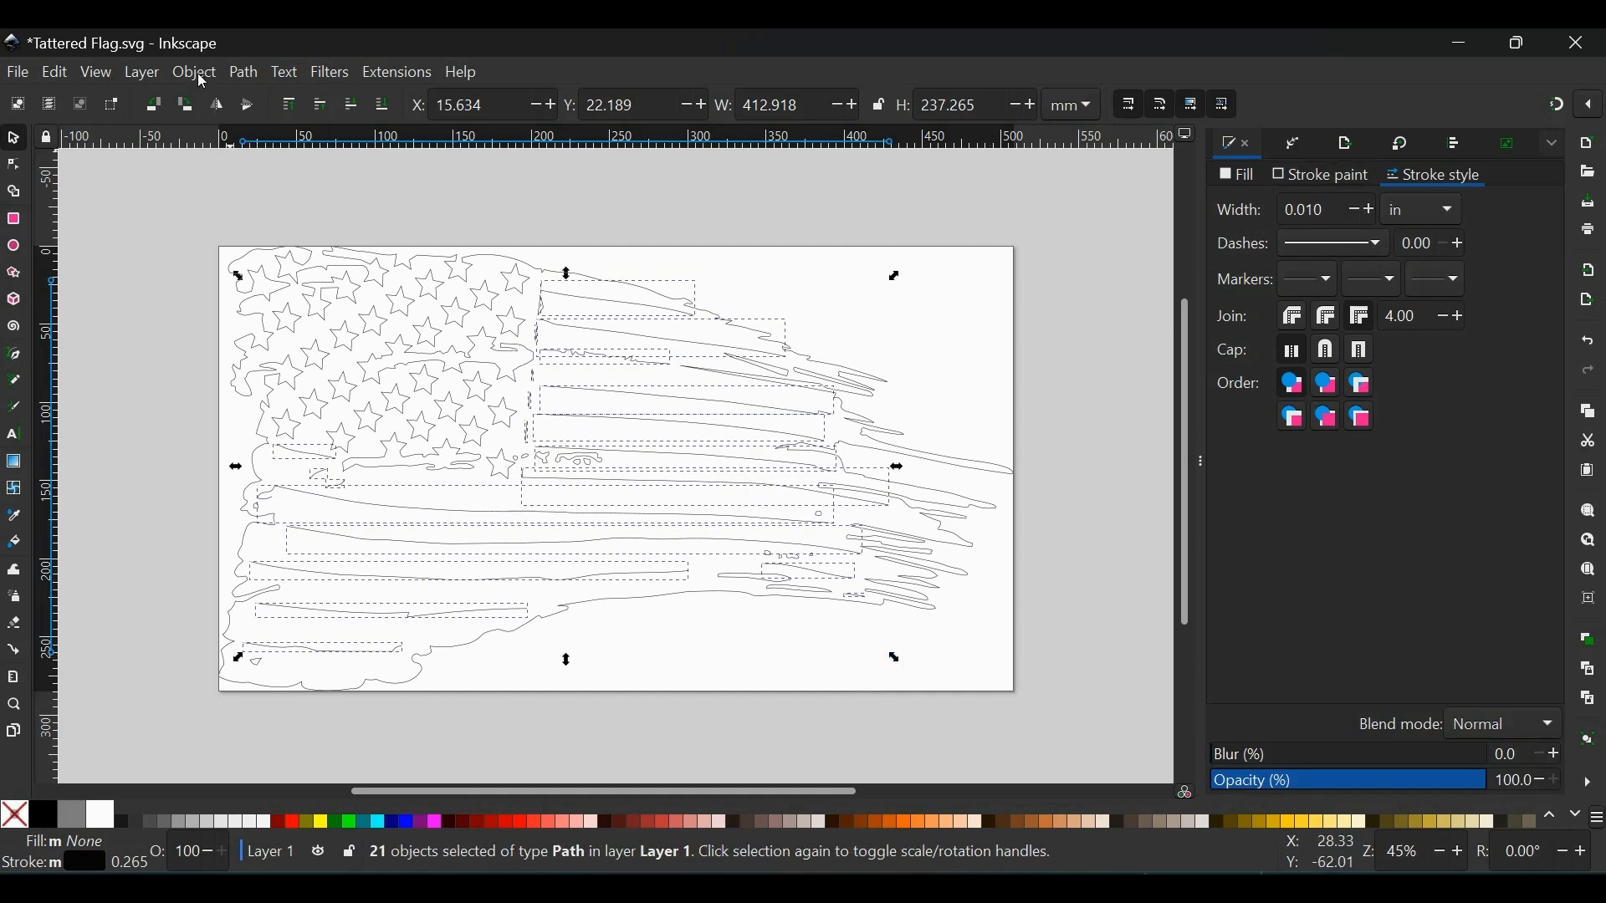
- Set the 21 selected cut lines to a 0.050 in stroke width in Fill and Stroke
{"action": "left_click", "coordinate": [192, 72]}
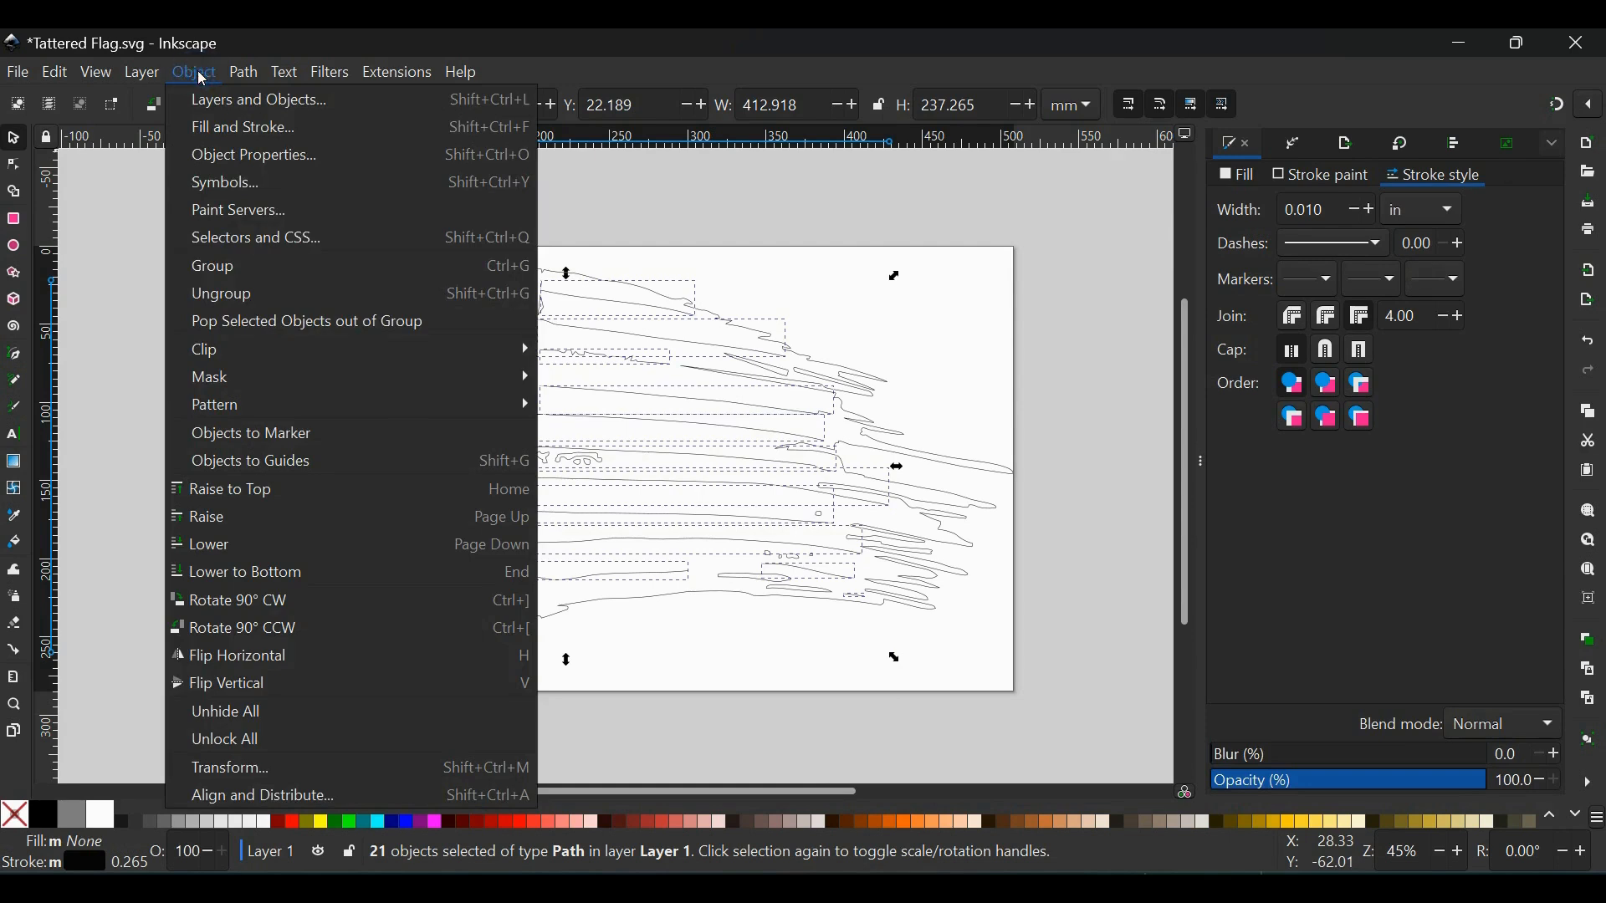
{"action": "mouse_move", "coordinate": [246, 130]}
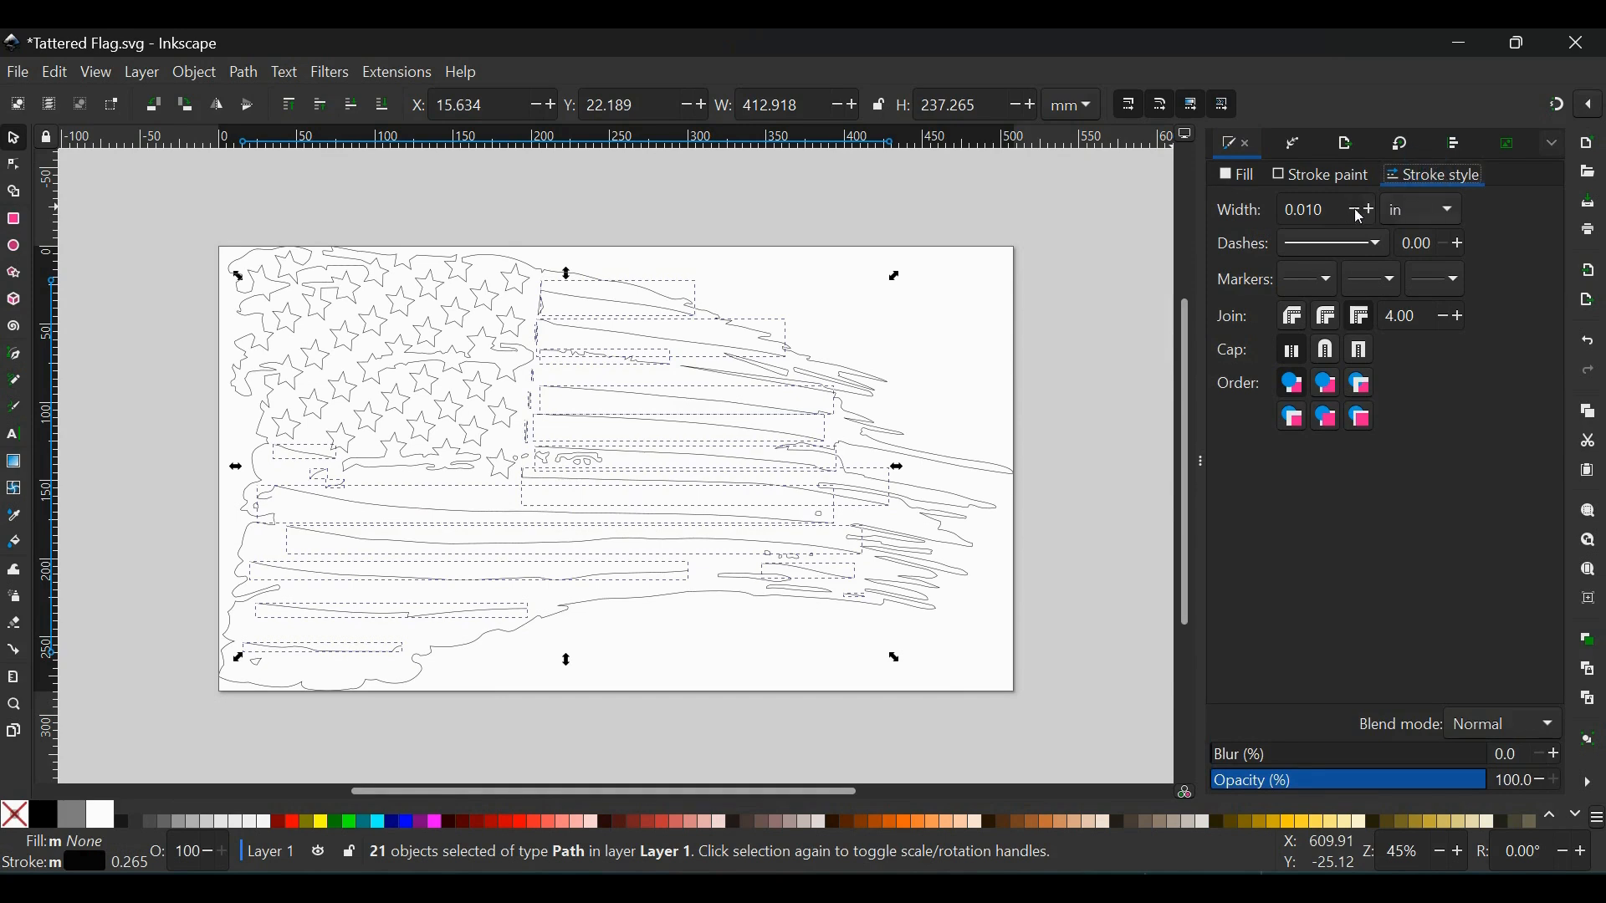
{"action": "mouse_move", "coordinate": [1432, 211]}
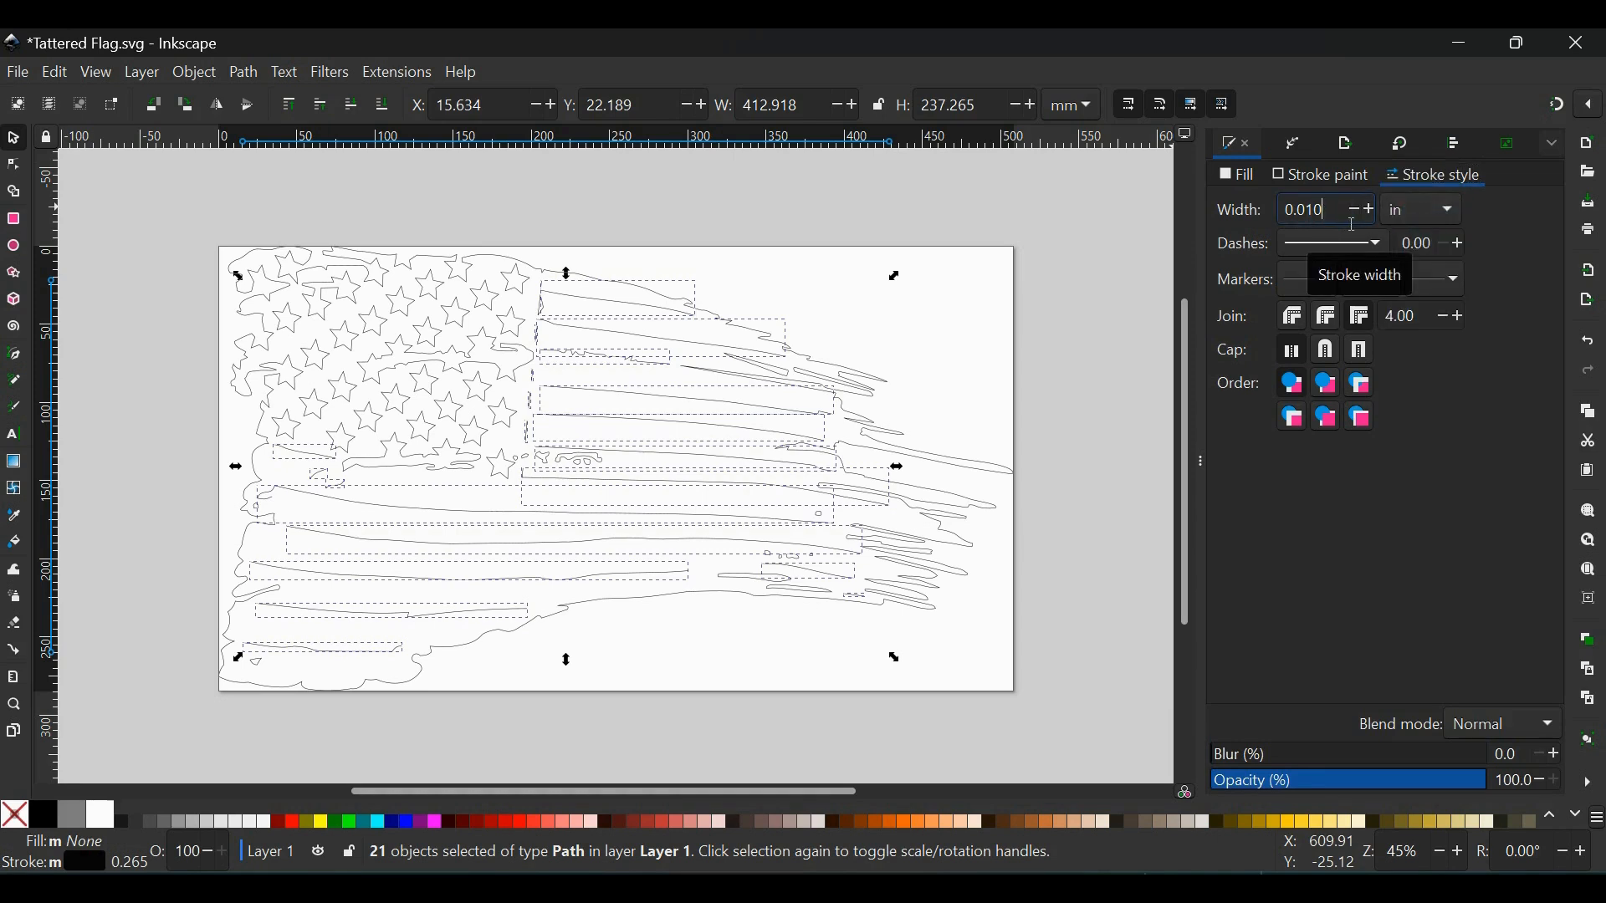
{"action": "type", "text": "0.0"}
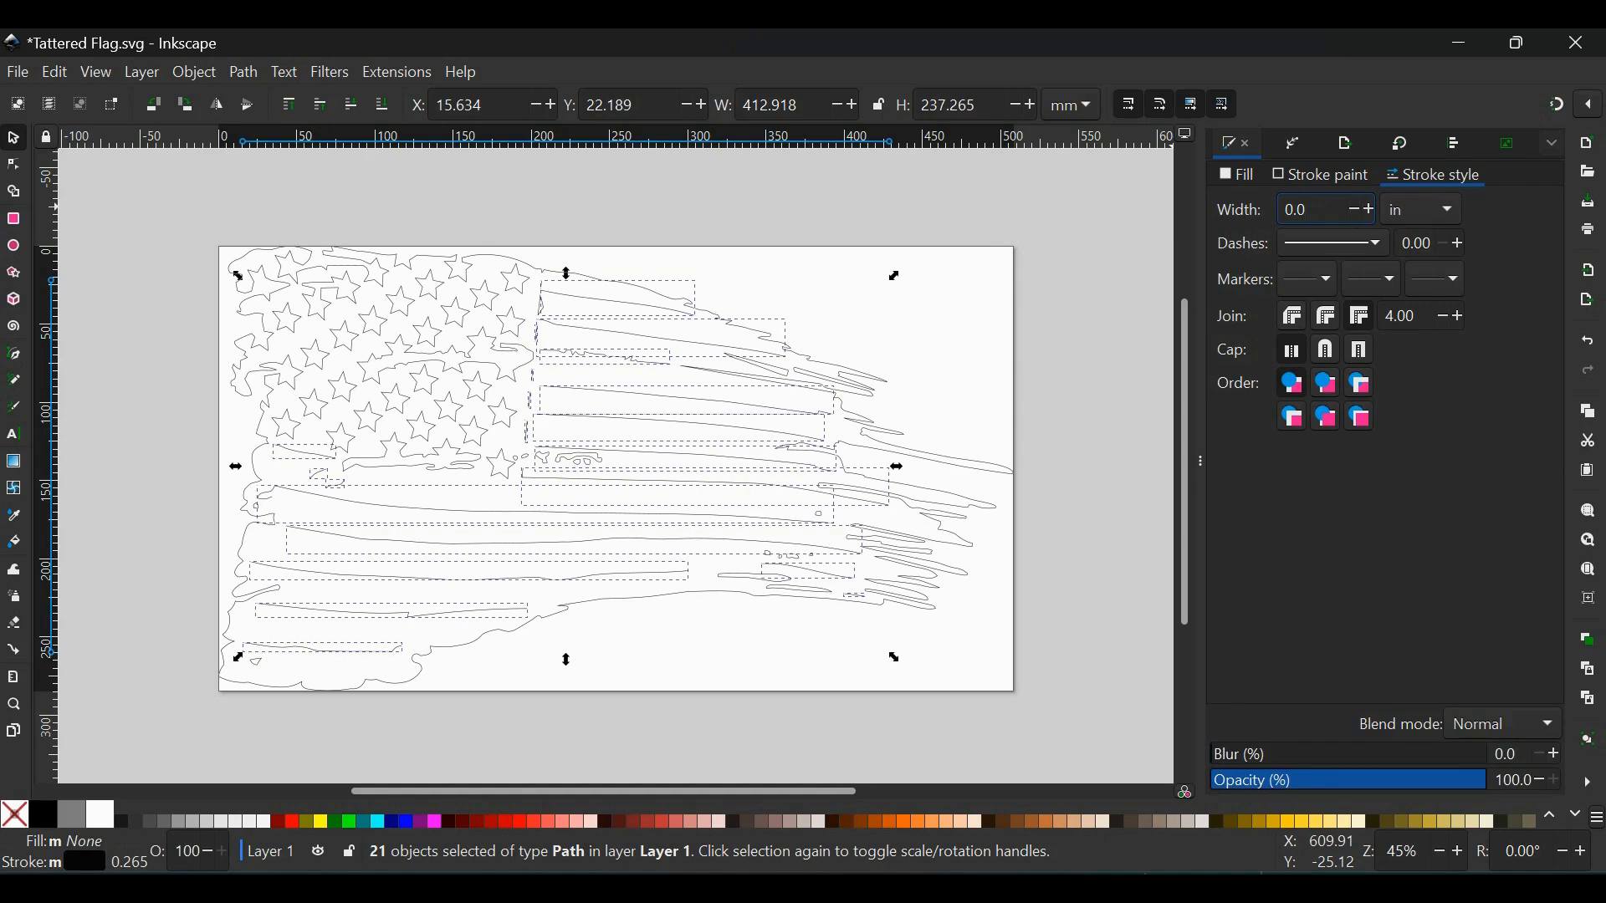
{"action": "left_click", "coordinate": [1317, 209]}
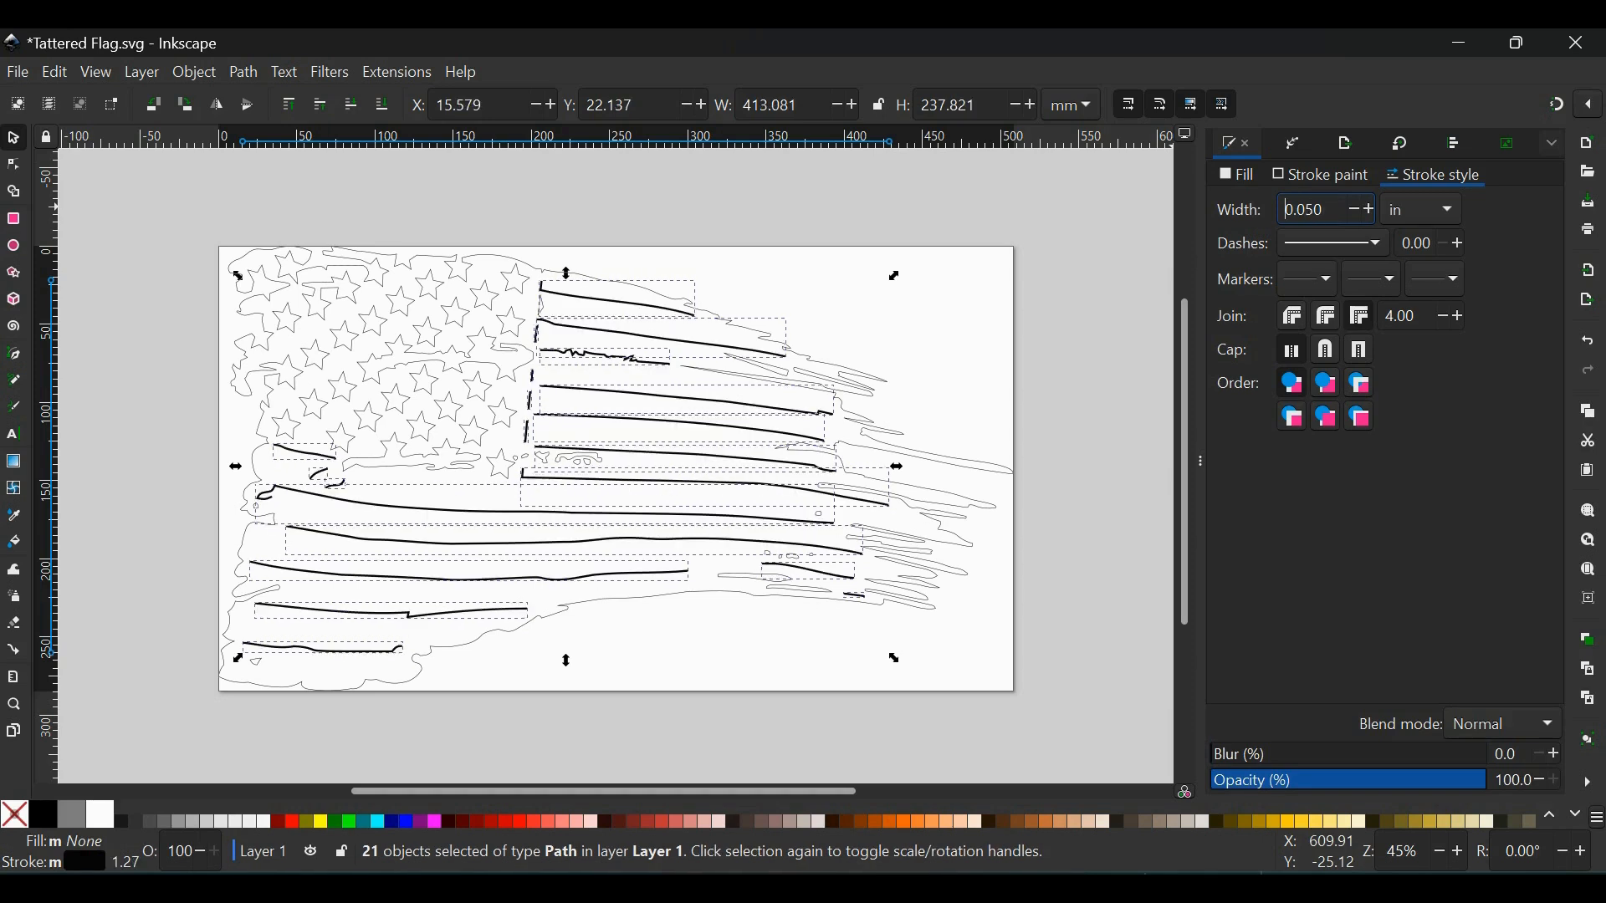
{"action": "mouse_move", "coordinate": [1111, 405]}
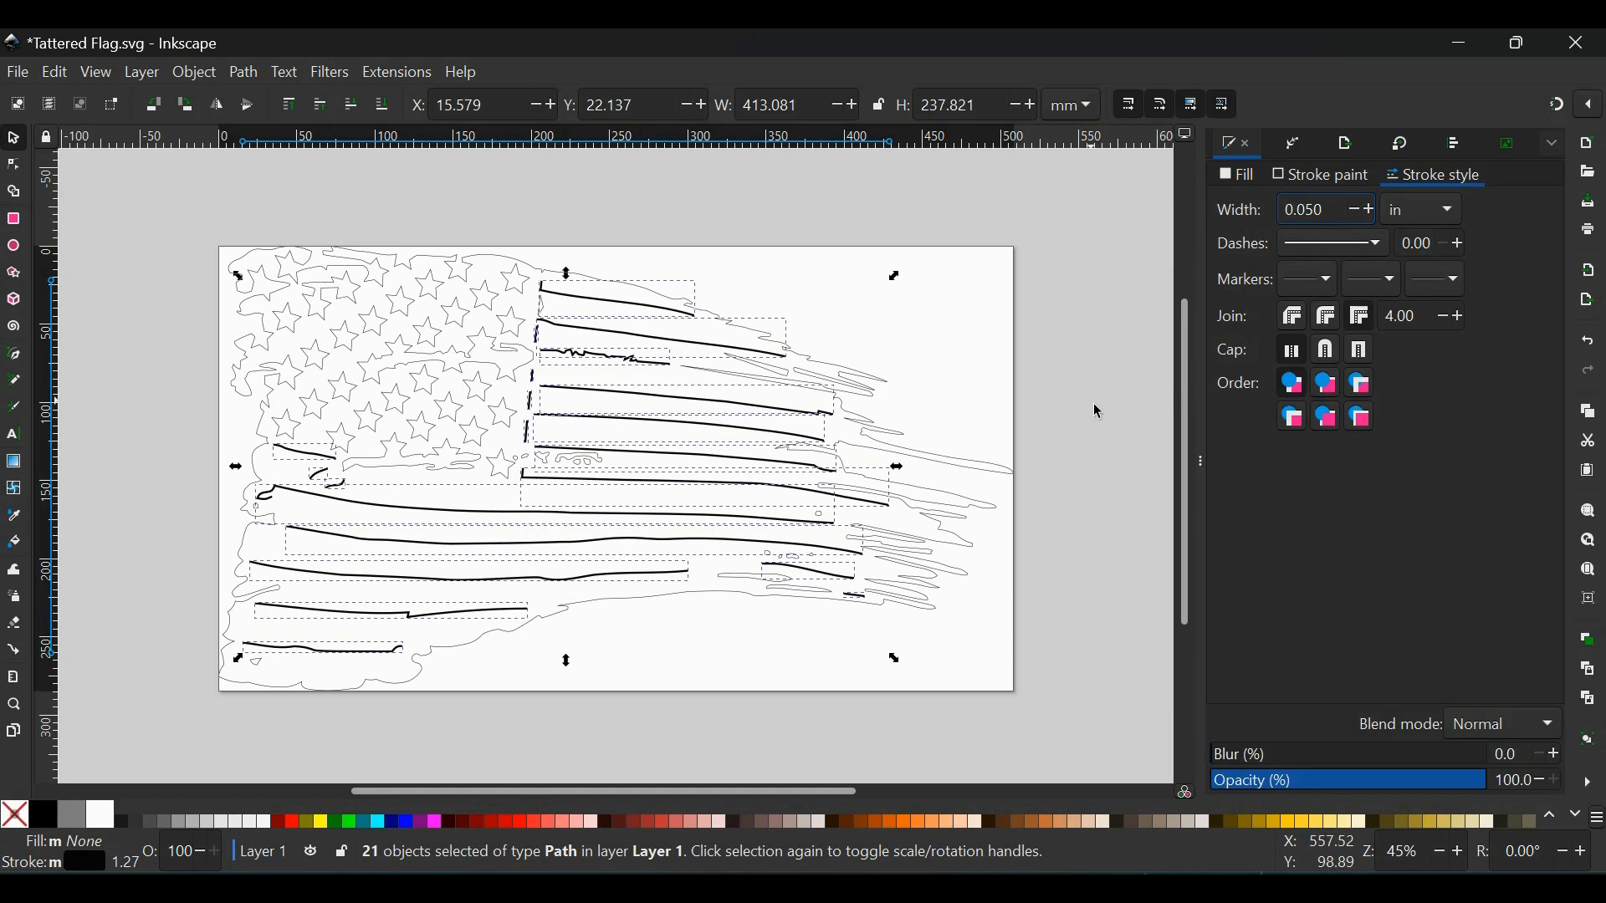
{"action": "mouse_move", "coordinate": [1292, 350]}
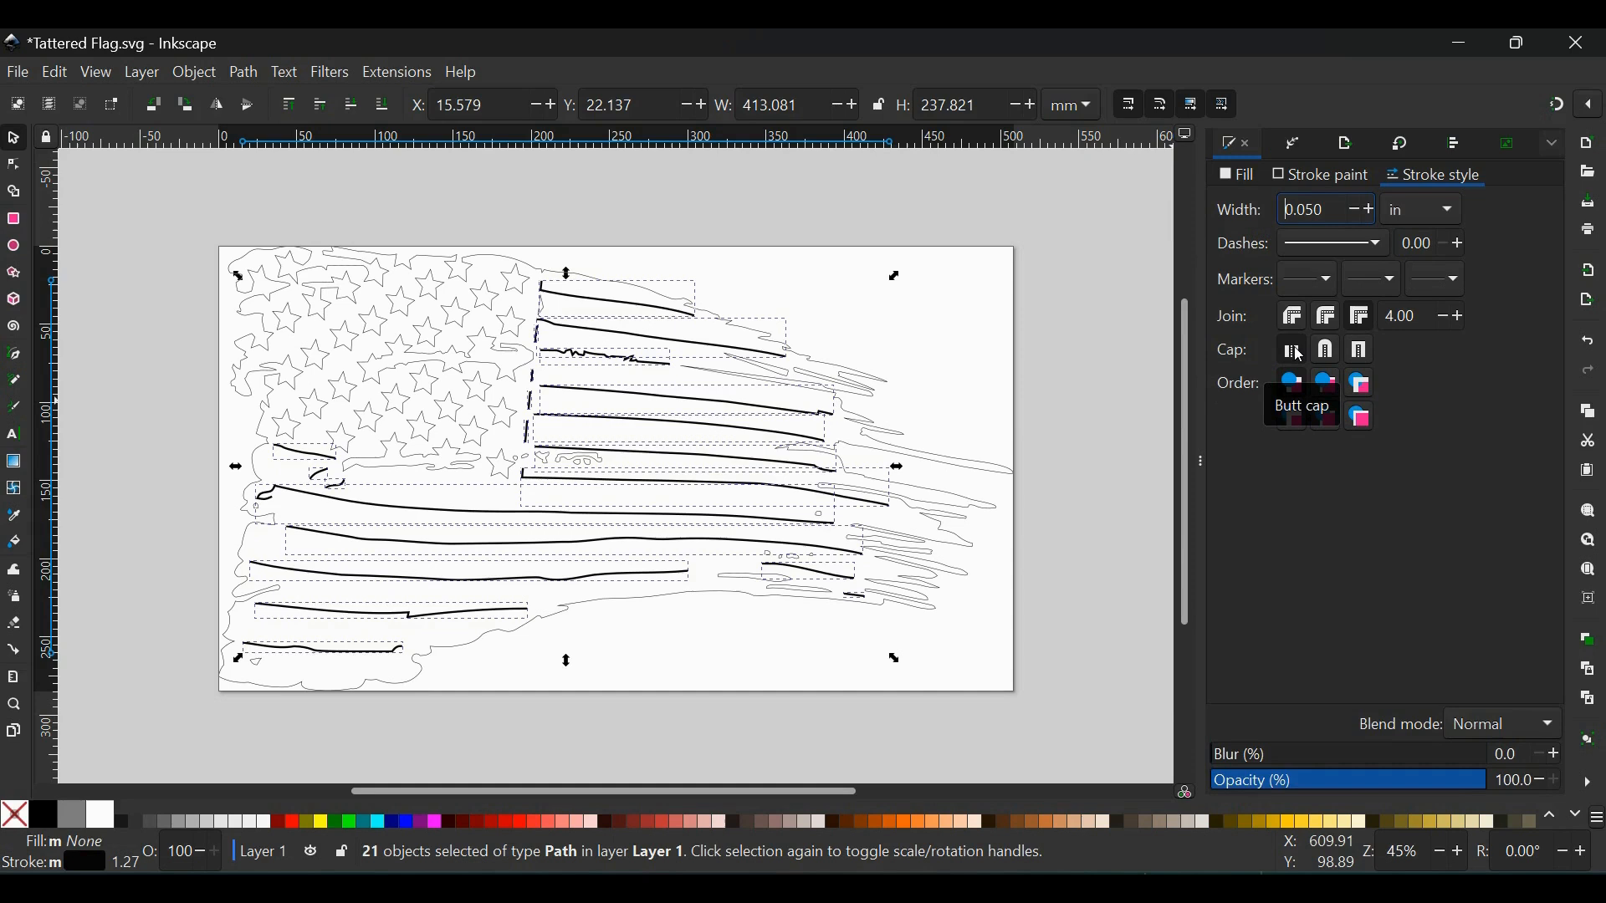
{"action": "mouse_move", "coordinate": [1325, 350]}
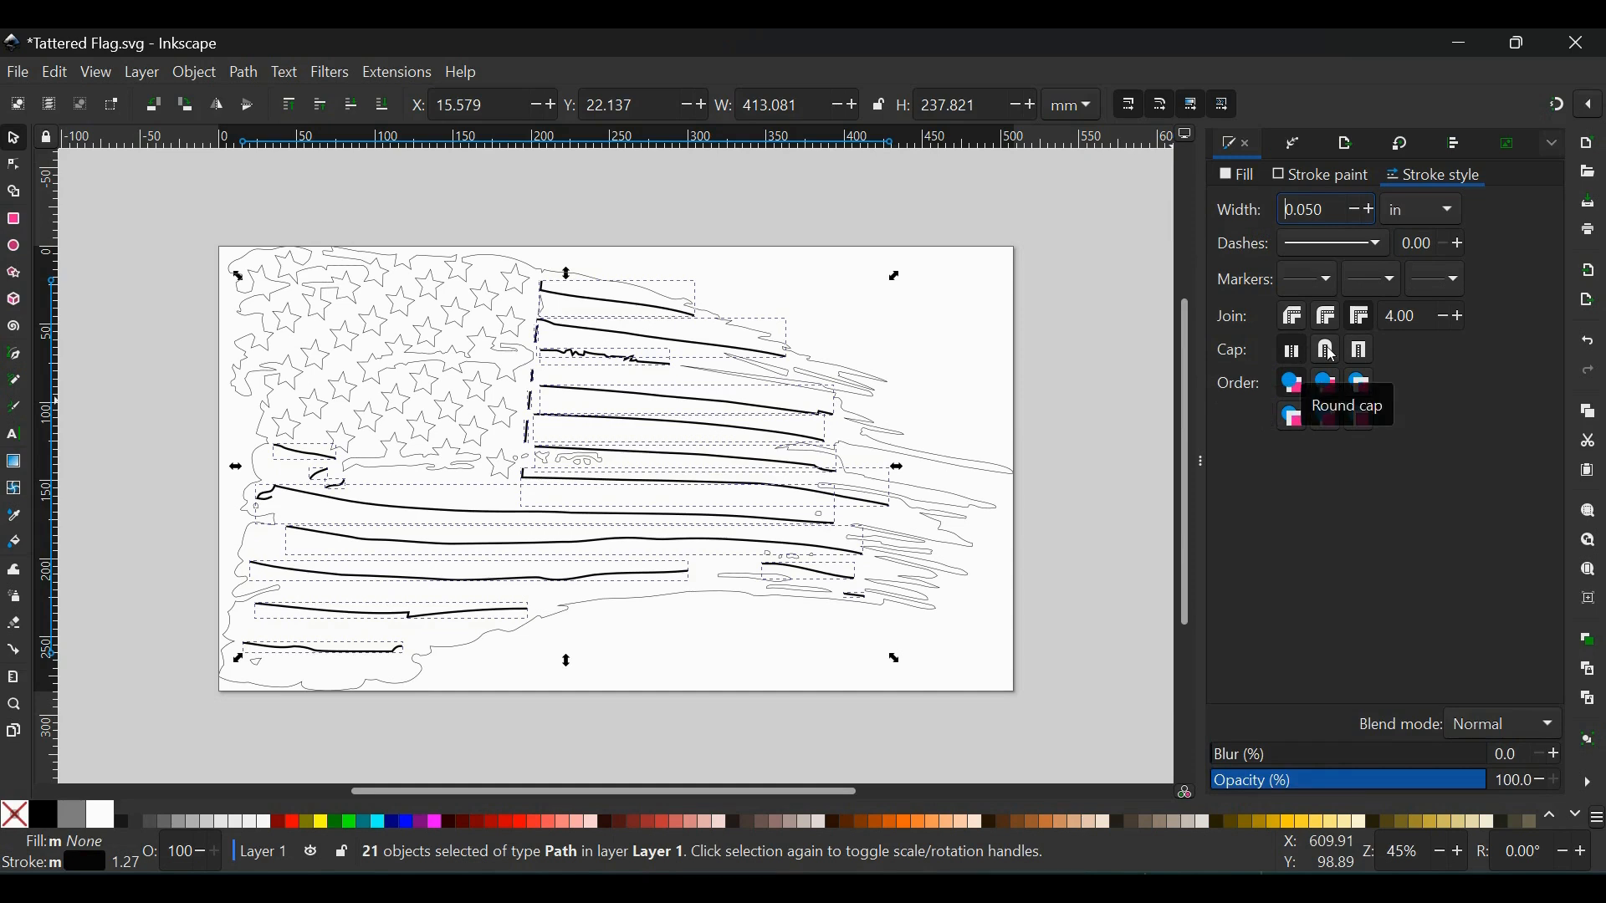
{"action": "left_click", "coordinate": [1357, 350]}
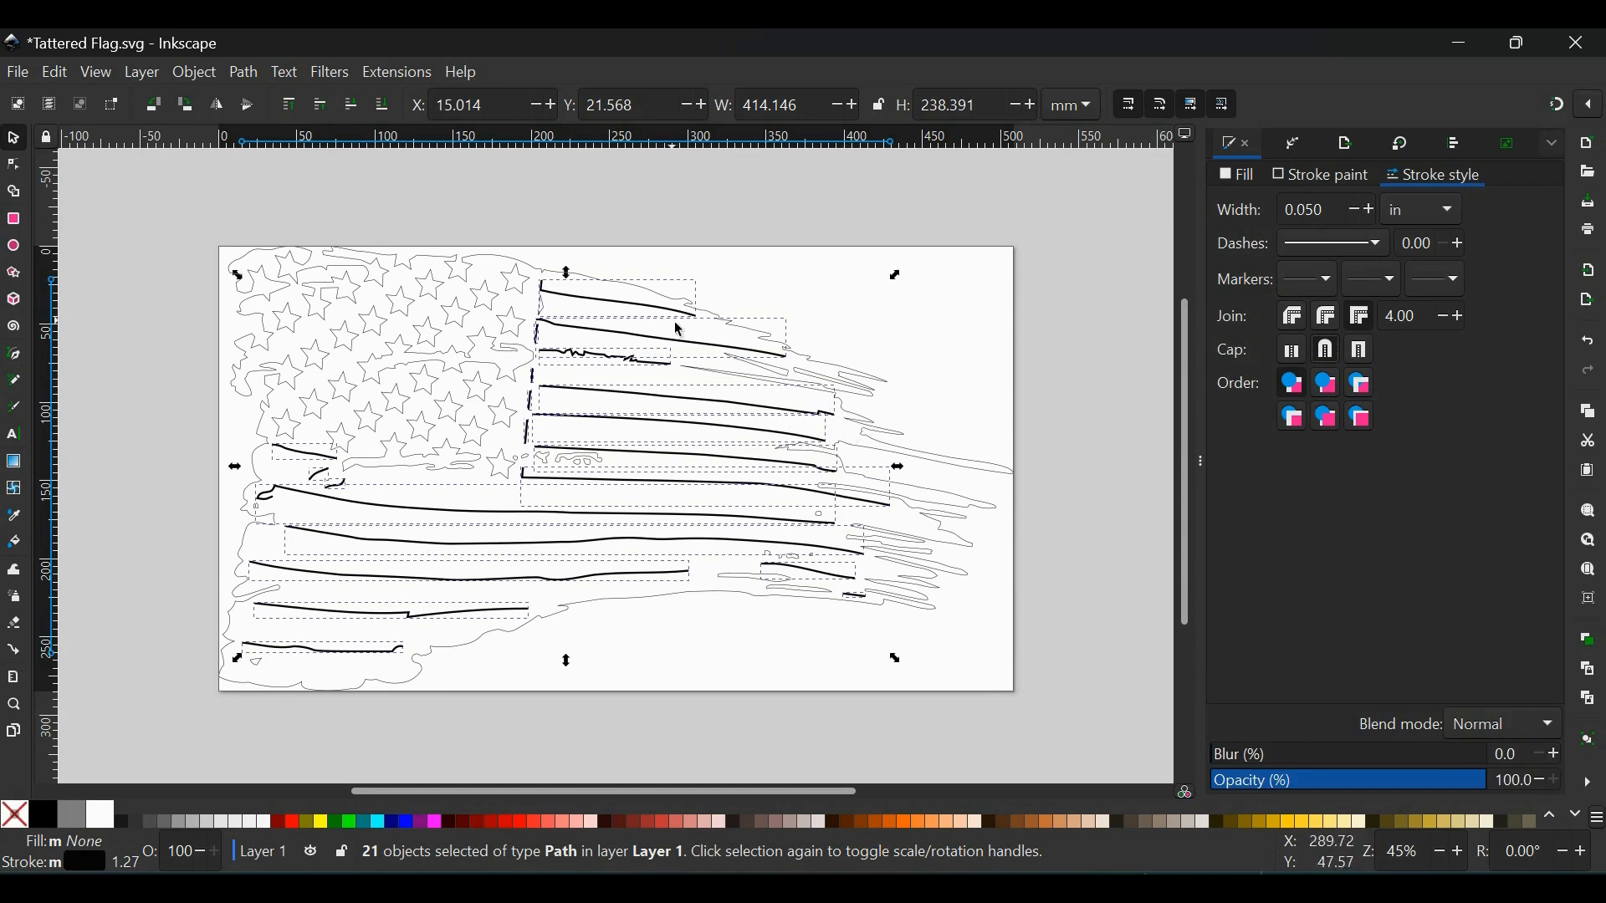
{"action": "mouse_move", "coordinate": [704, 236]}
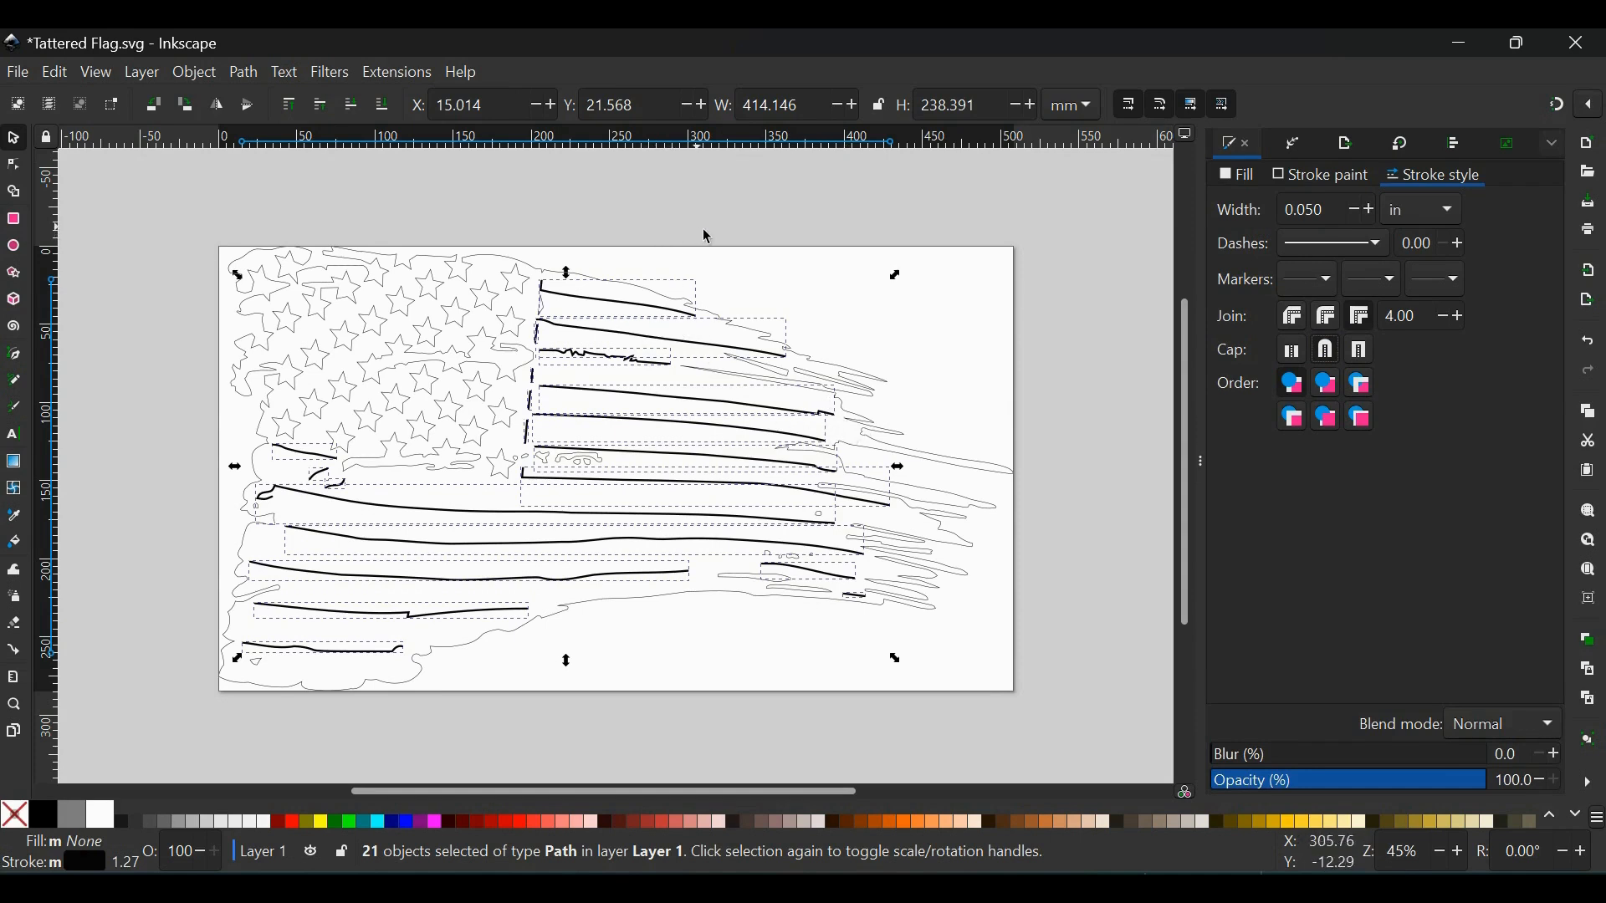
{"action": "mouse_move", "coordinate": [872, 229]}
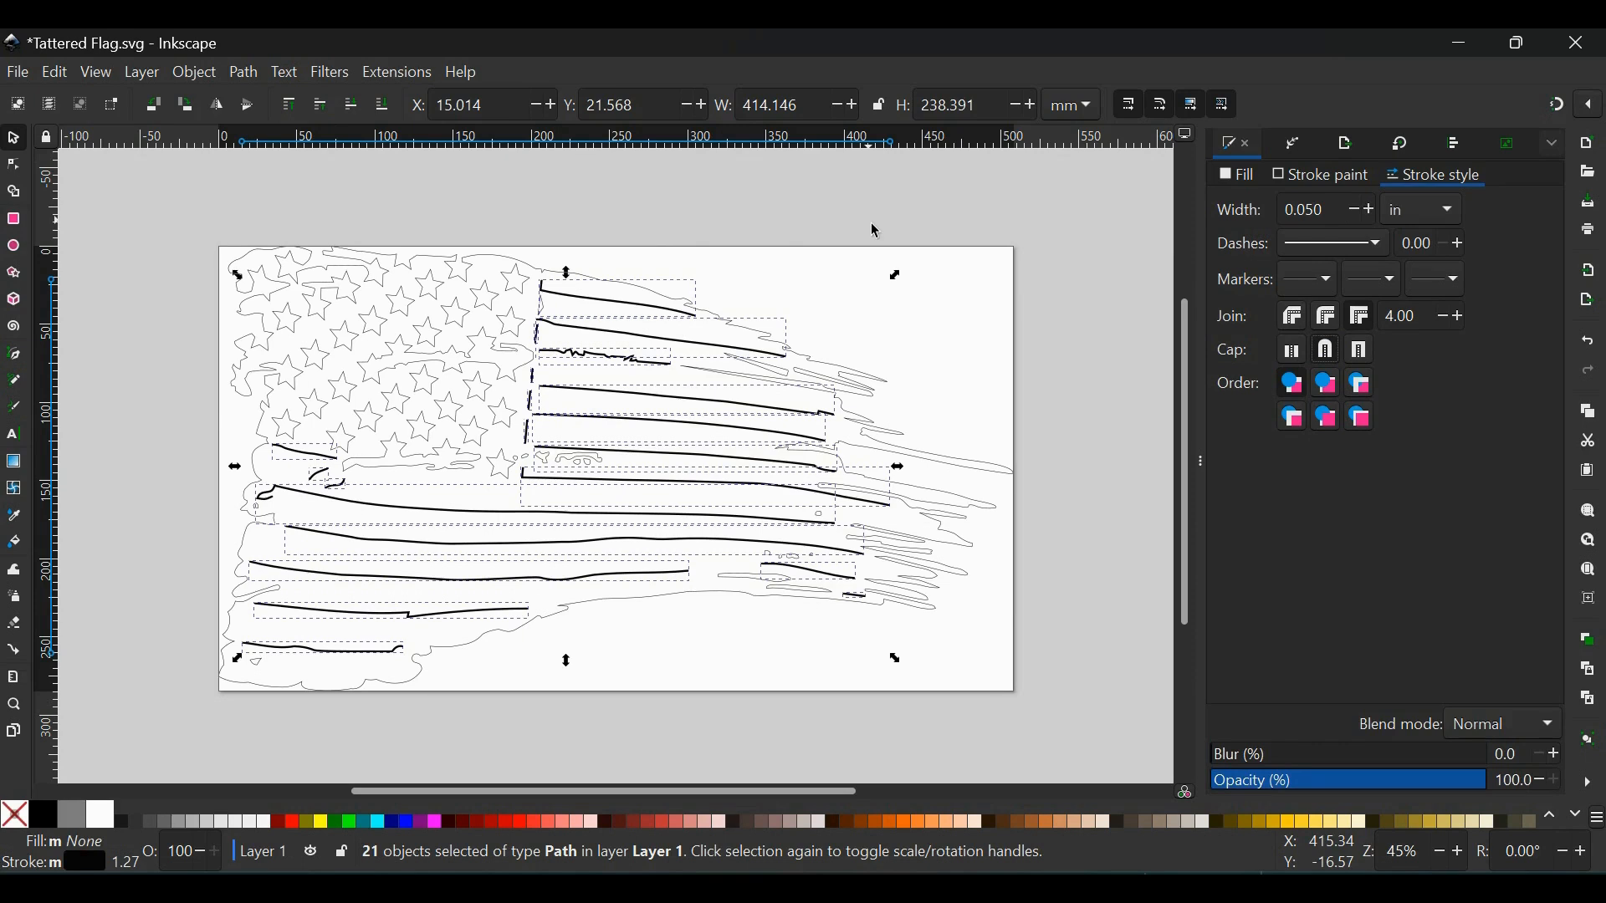
{"action": "mouse_move", "coordinate": [1325, 349]}
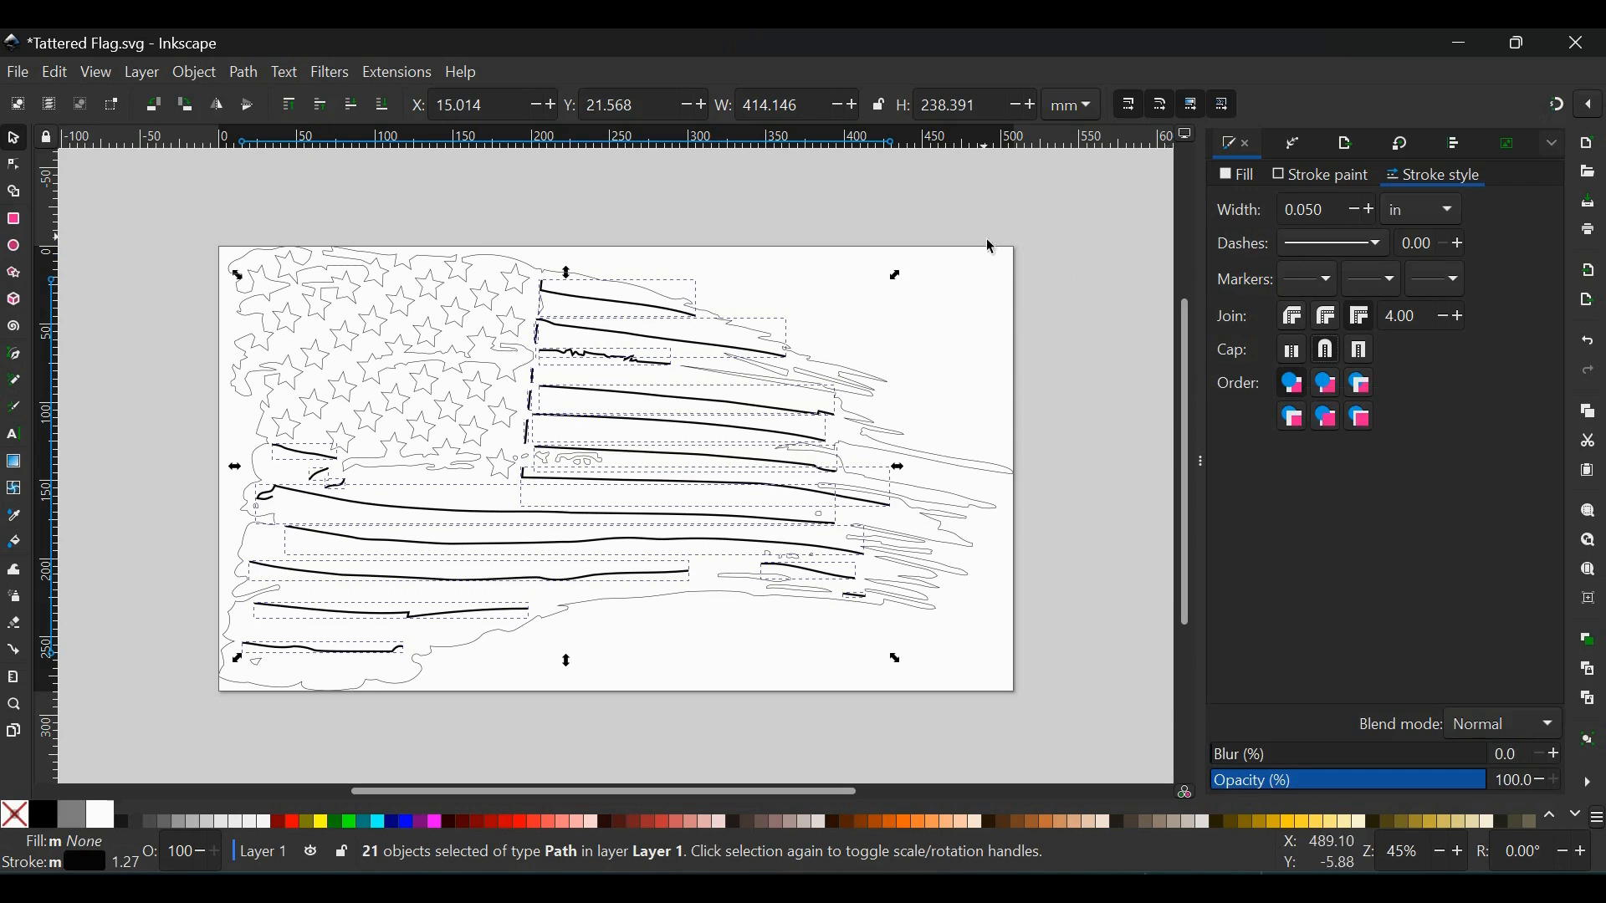
{"action": "mouse_move", "coordinate": [371, 219]}
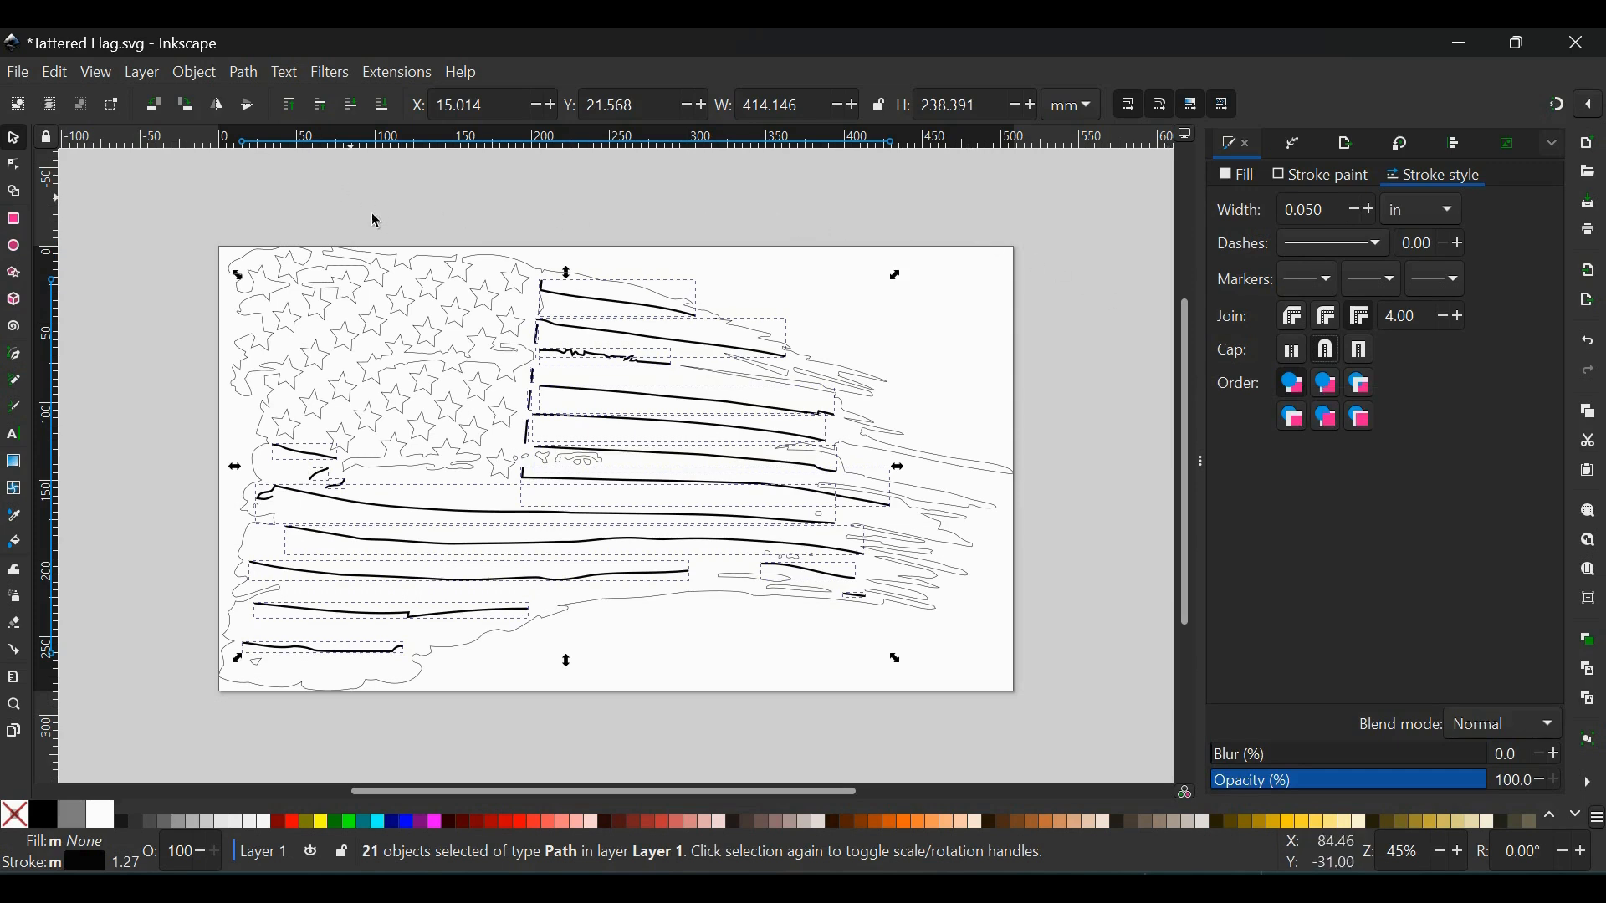
{"action": "mouse_move", "coordinate": [840, 462]}
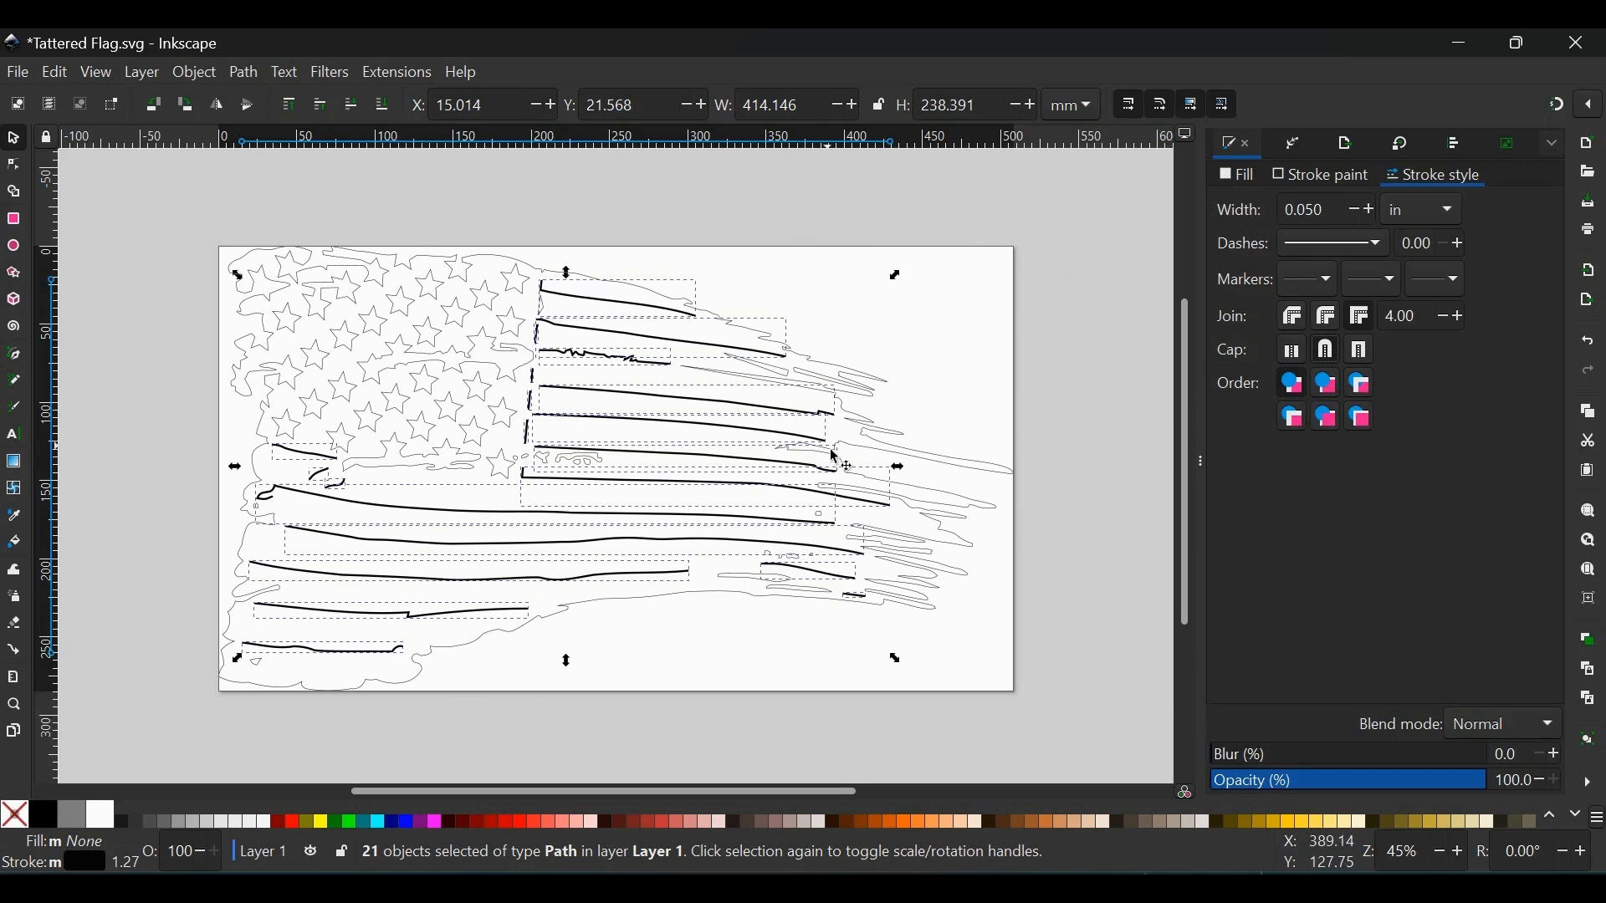
- Change the cut lines' stroke width to 1.000 mm
{"action": "left_click", "coordinate": [243, 72]}
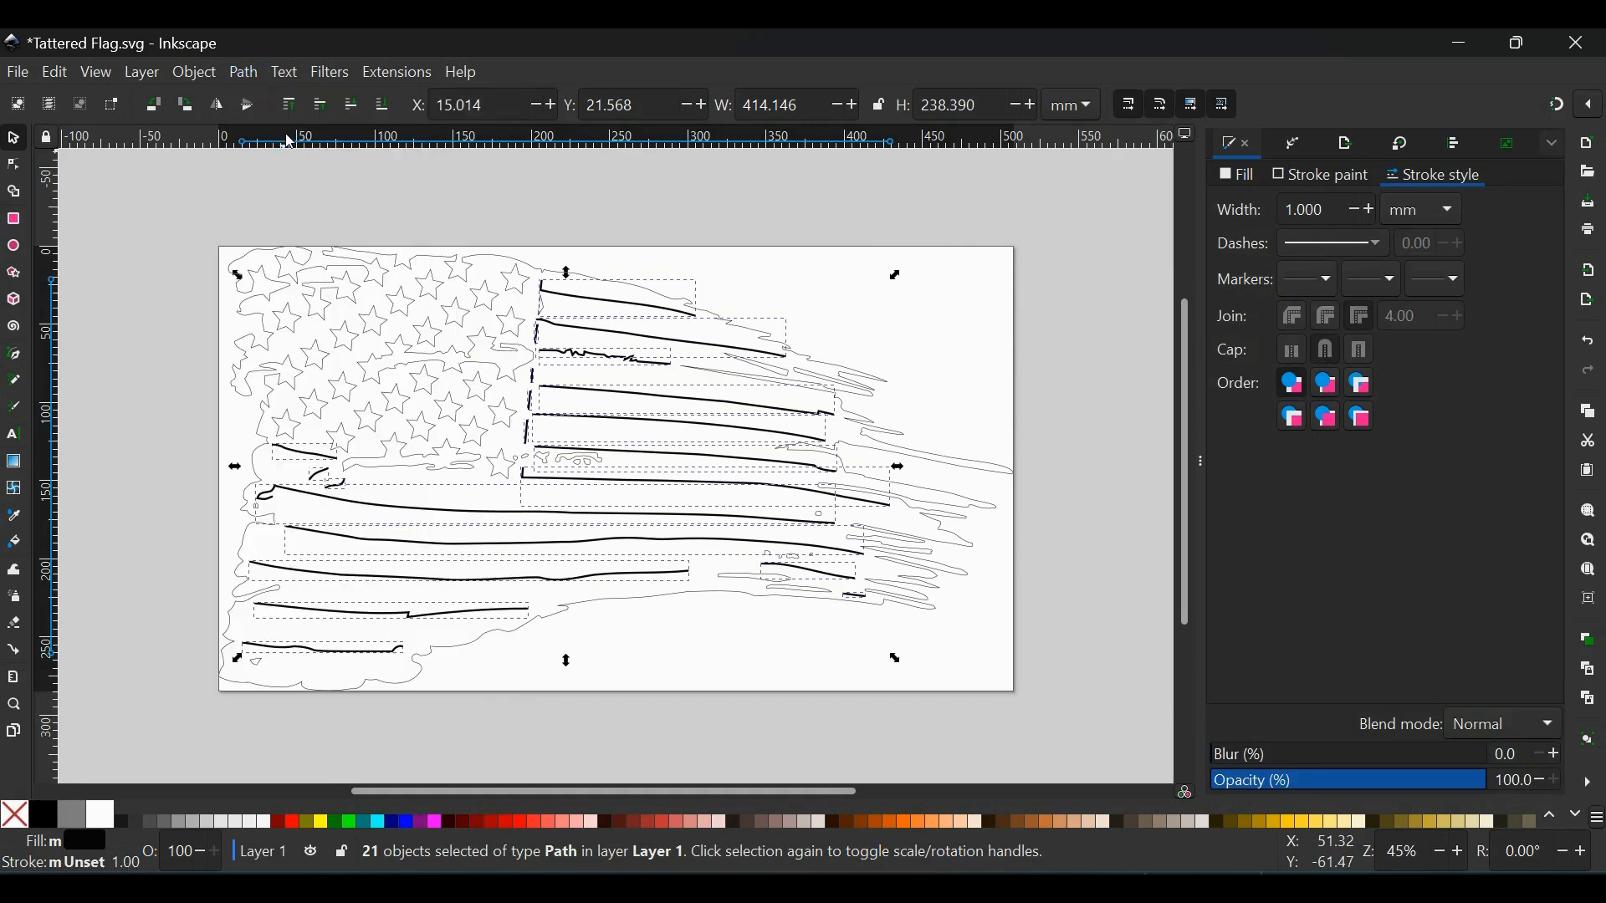
{"action": "mouse_move", "coordinate": [840, 228]}
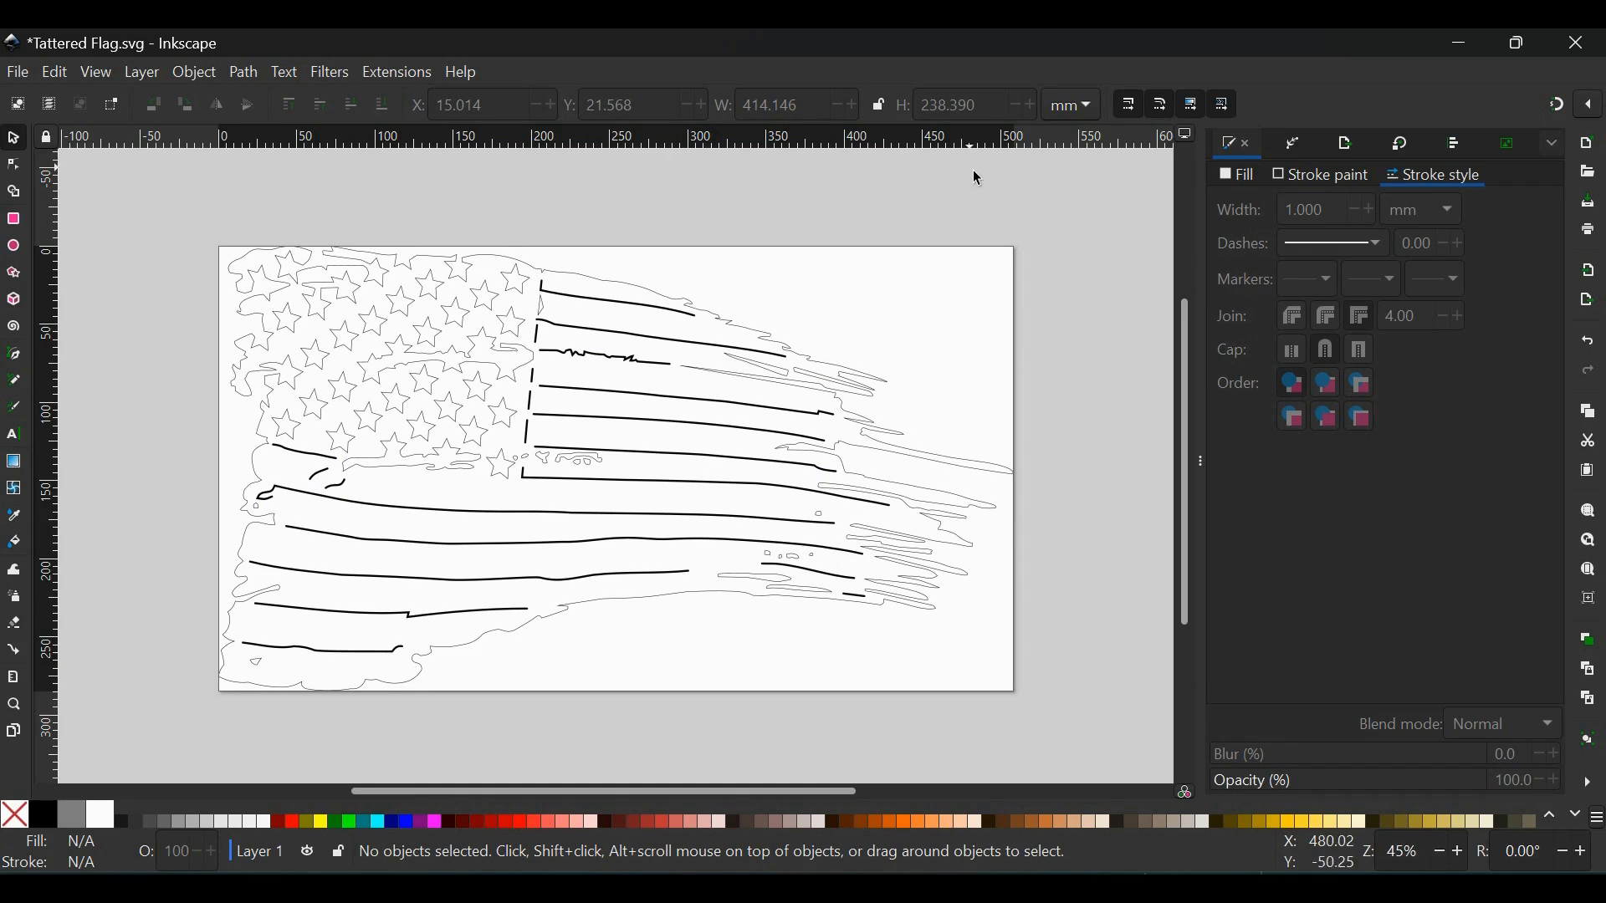
- Rubber-band select all flag pieces and Union them into one 870-node path
{"action": "left_click_drag", "start_coordinate": [970, 173], "coordinate": [756, 455]}
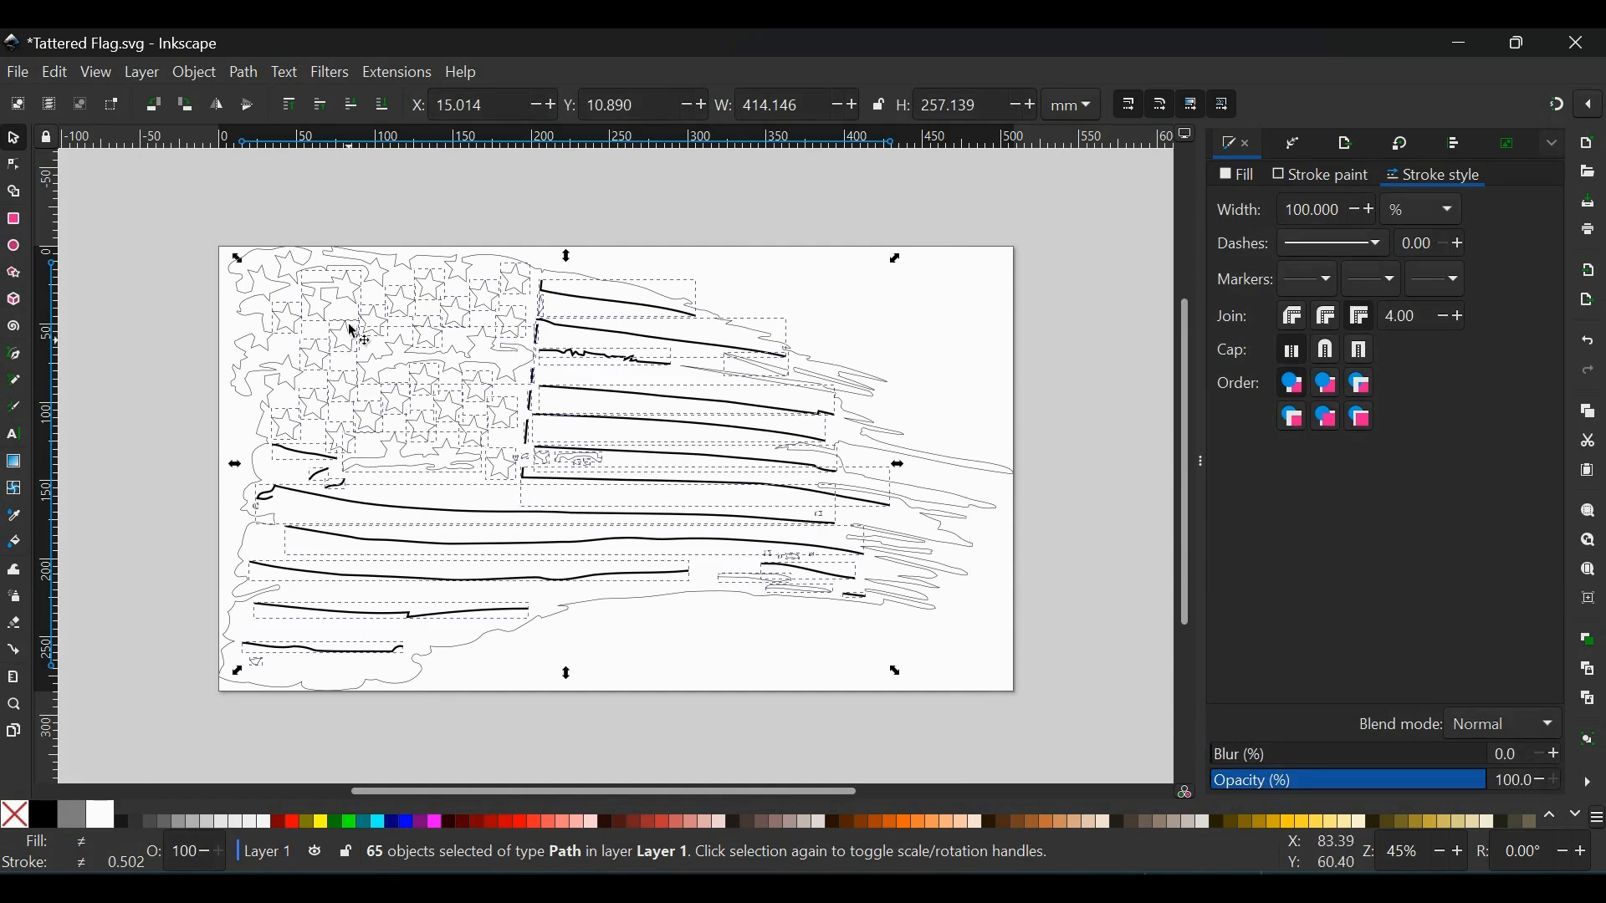
{"action": "left_click", "coordinate": [243, 72]}
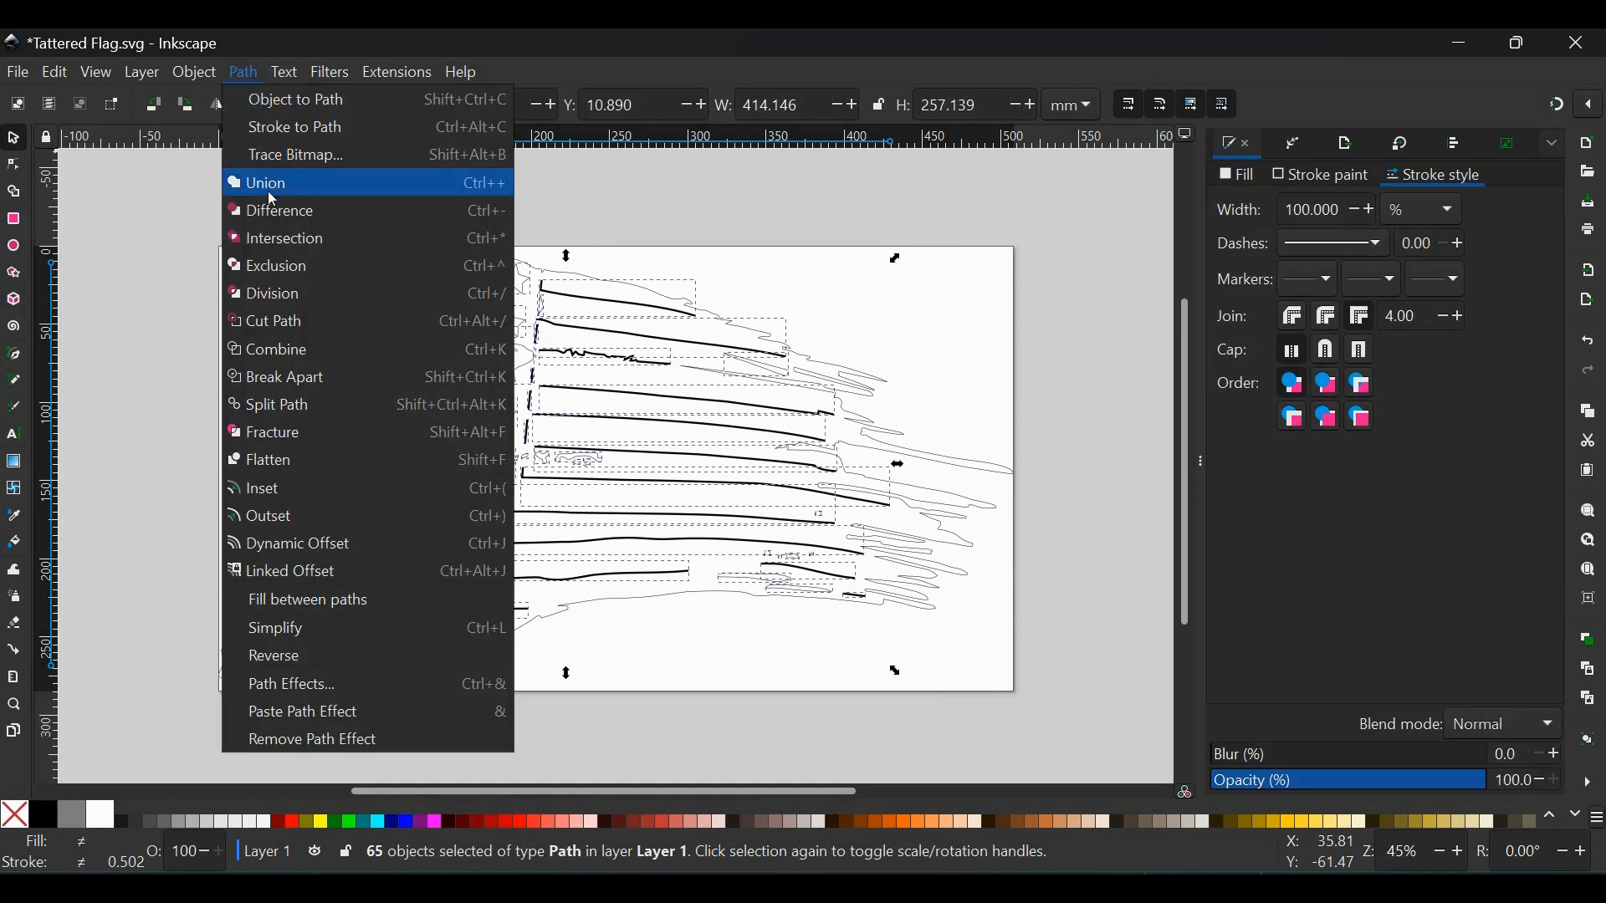
{"action": "left_click", "coordinate": [265, 182]}
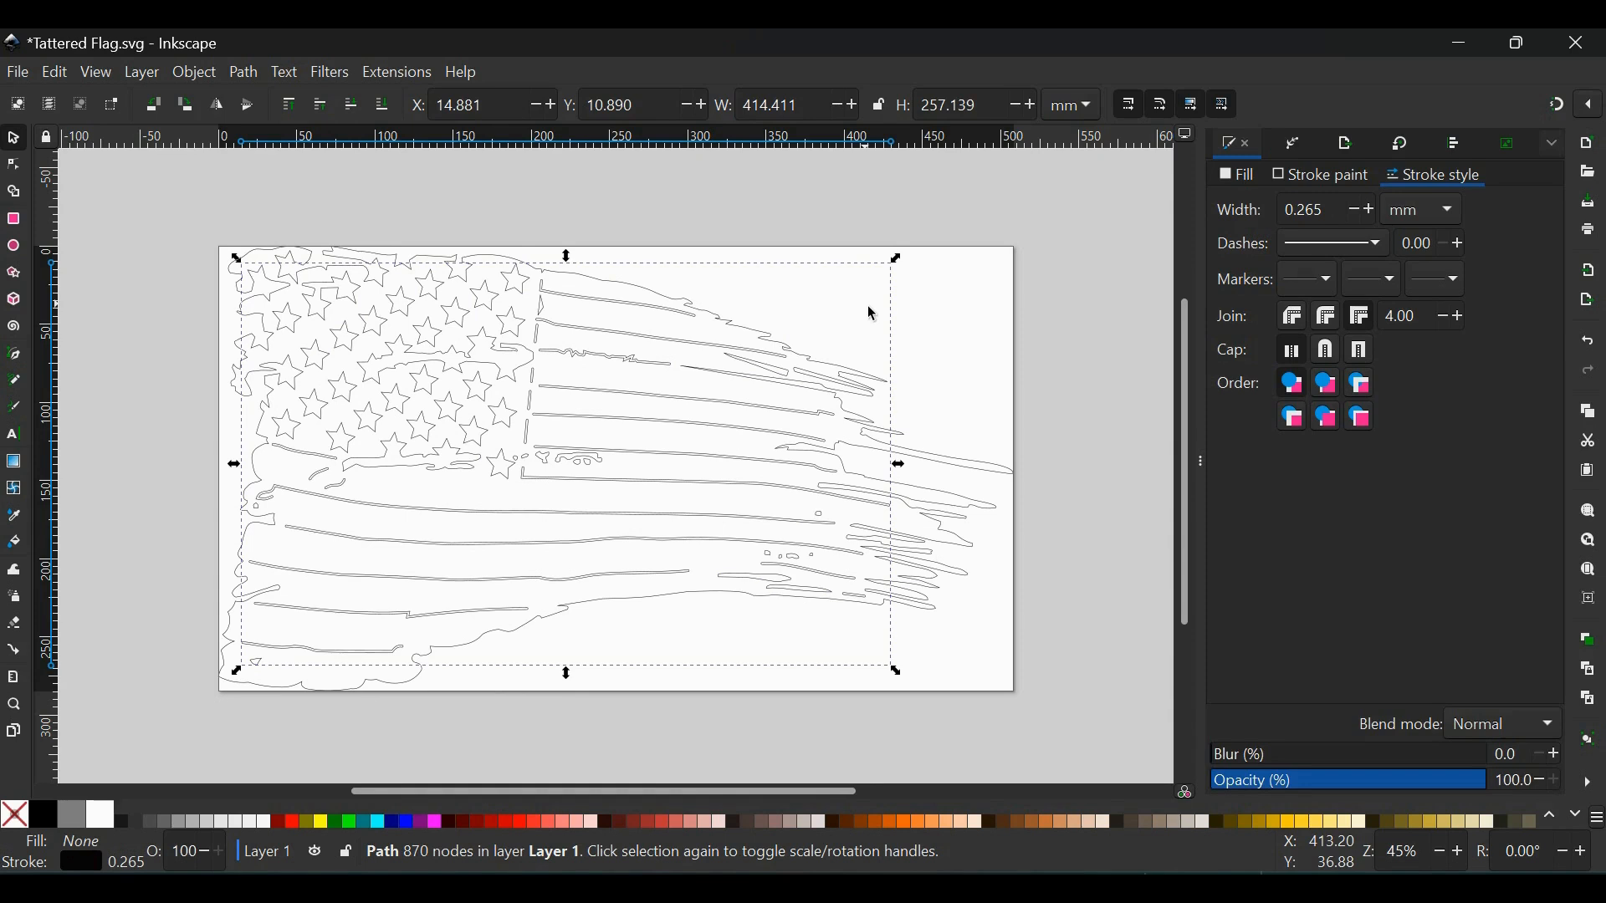
{"action": "mouse_move", "coordinate": [905, 303]}
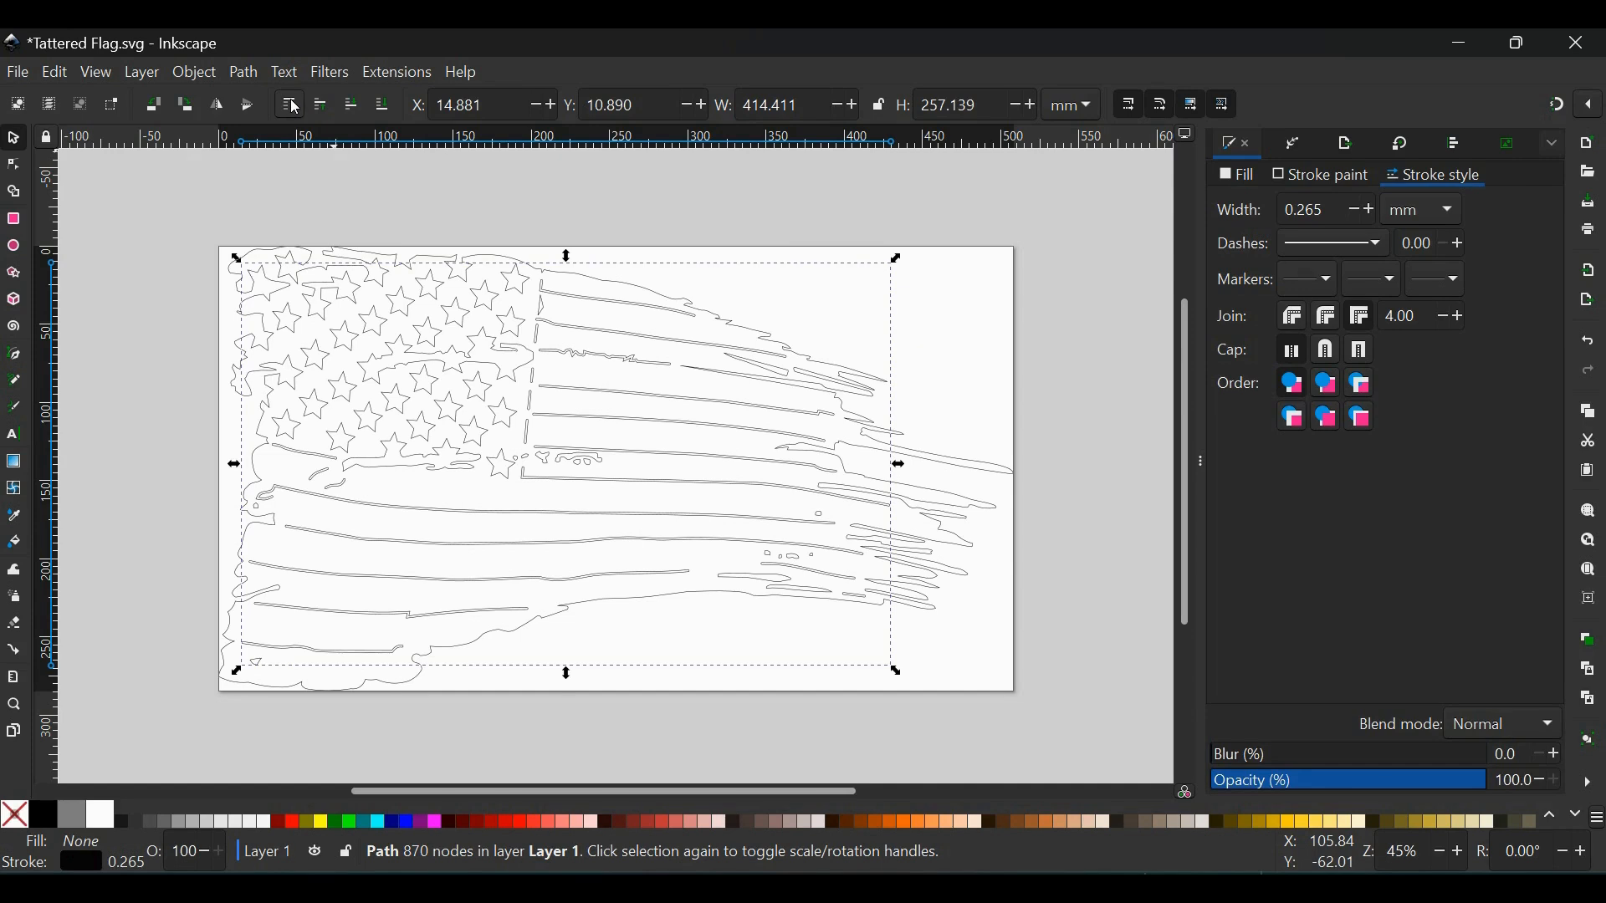
{"action": "mouse_move", "coordinate": [753, 205]}
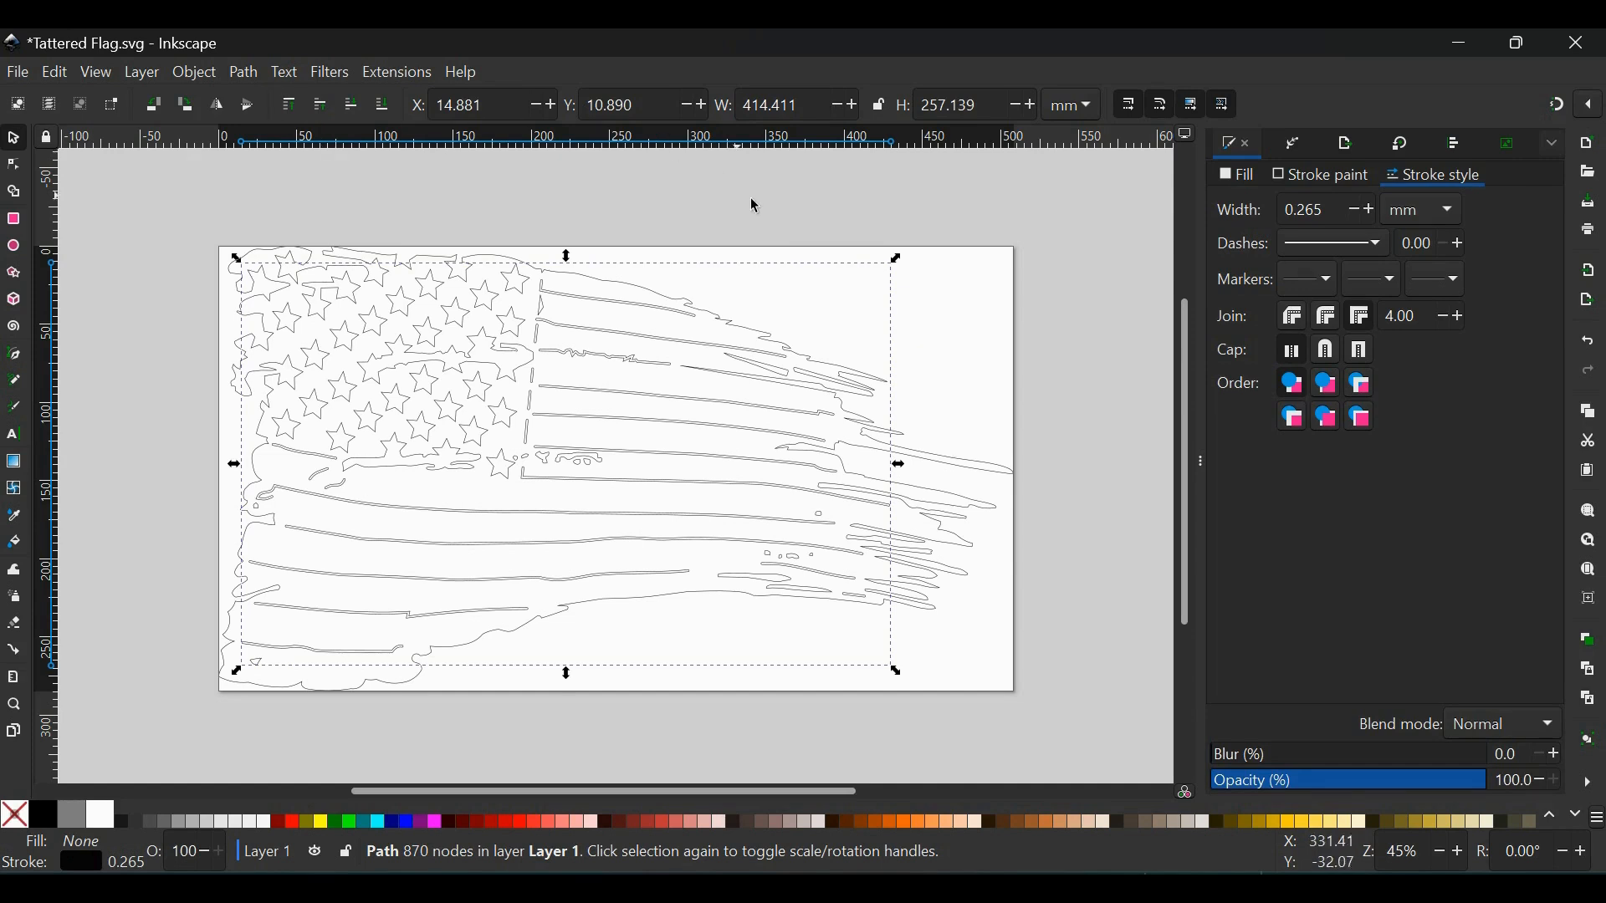
{"action": "mouse_move", "coordinate": [930, 271]}
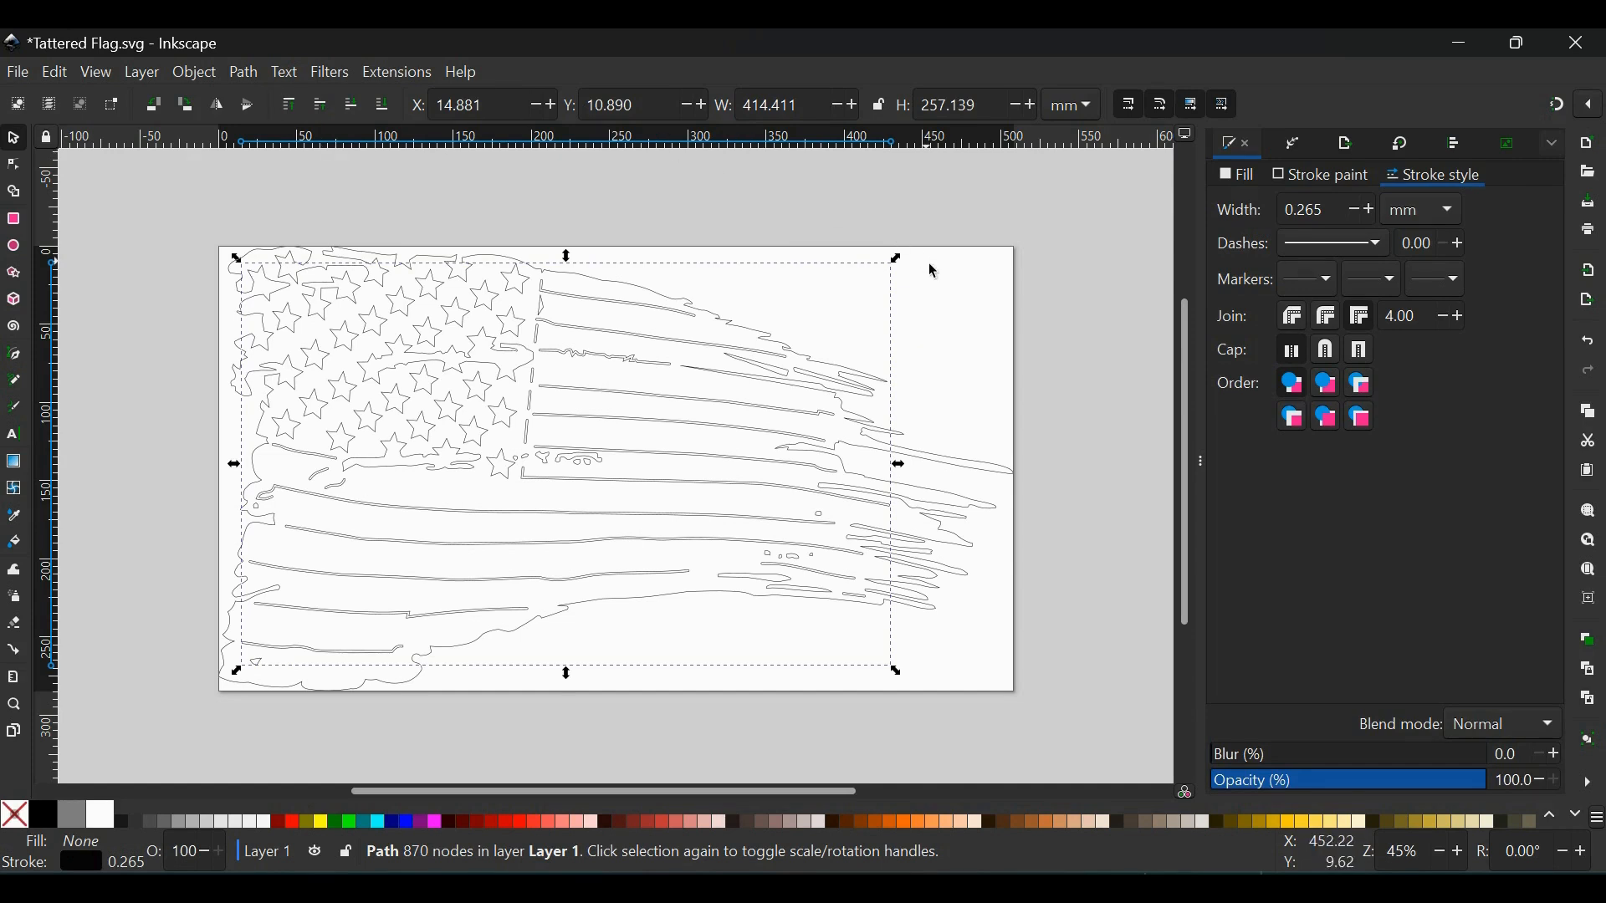
{"action": "mouse_move", "coordinate": [1083, 194]}
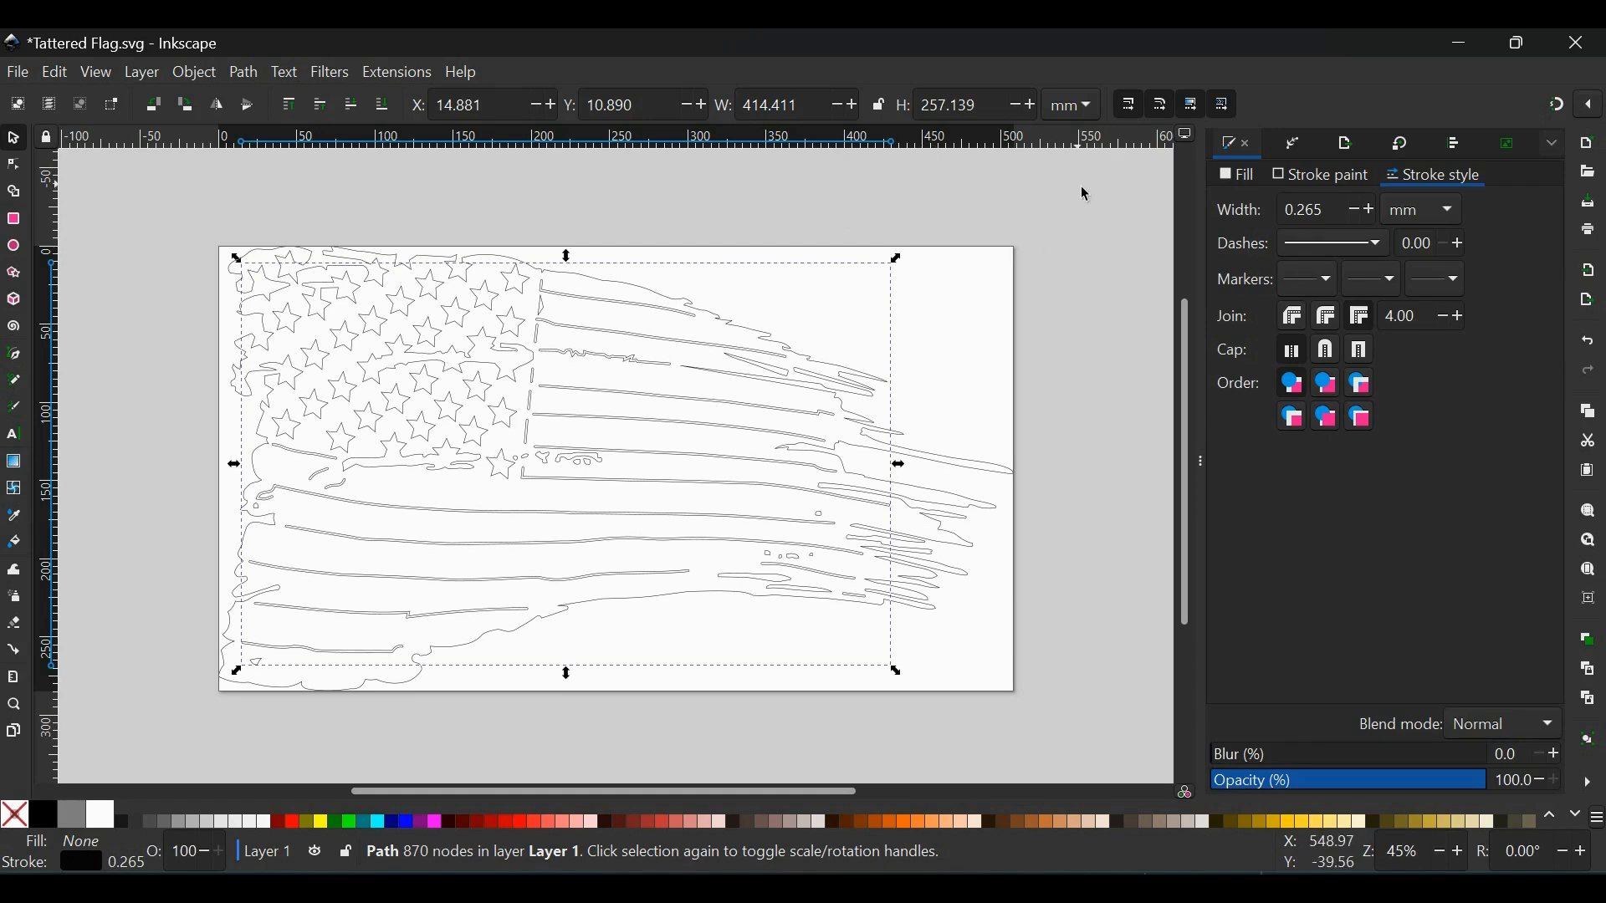
{"action": "mouse_move", "coordinate": [1084, 191]}
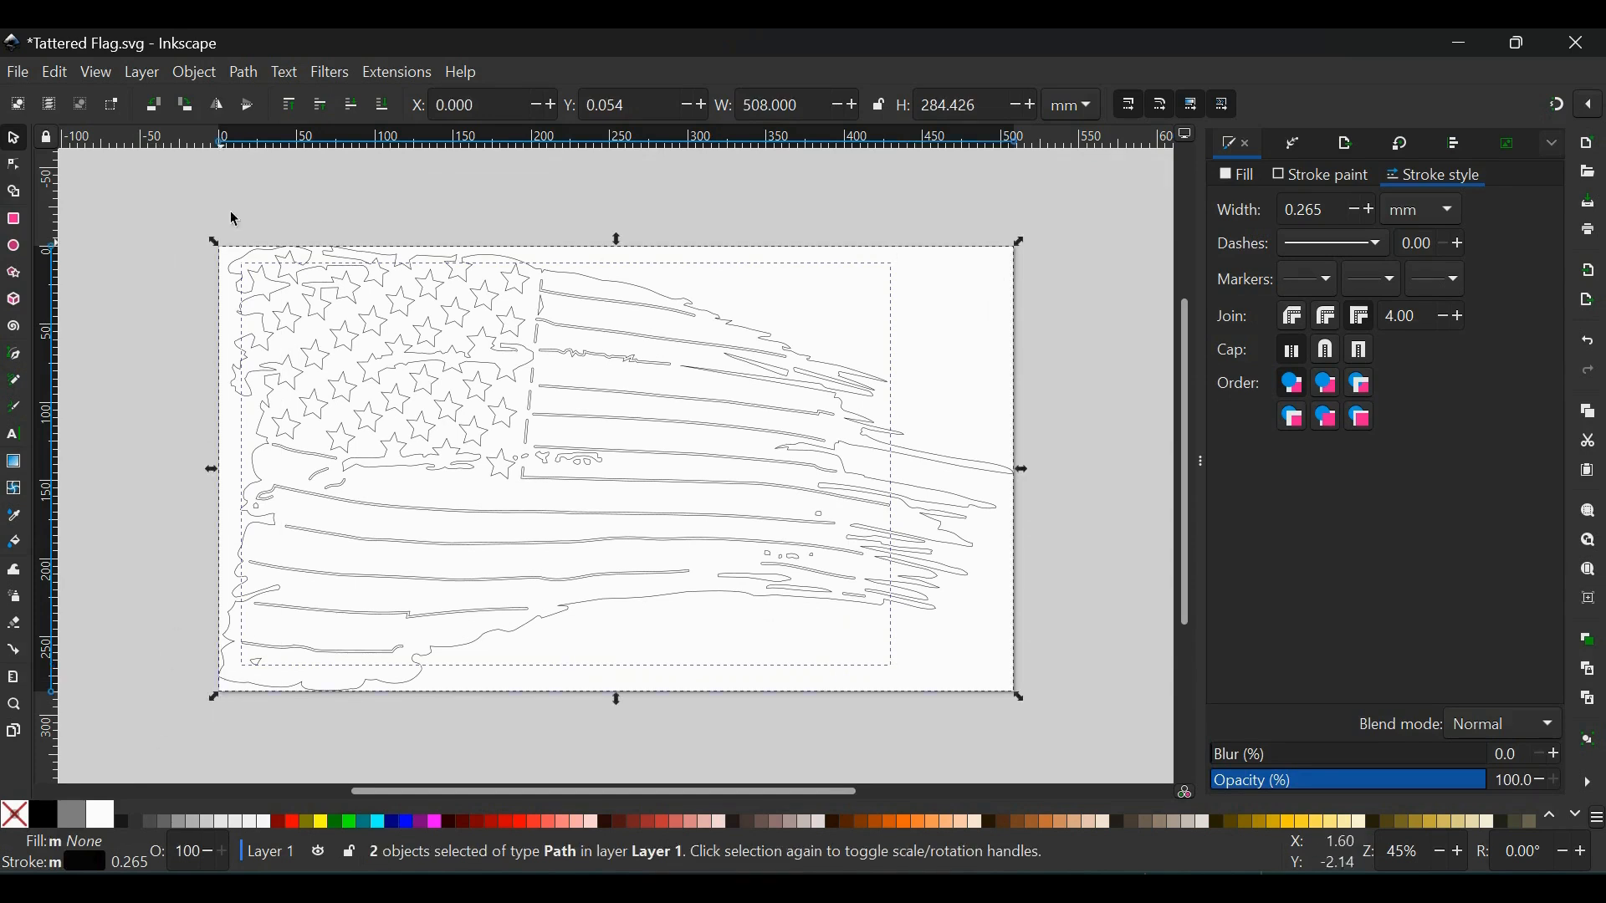
- Apply Difference to cut the merged path from the flag, leaving a 1227-node path
{"action": "left_click", "coordinate": [243, 72]}
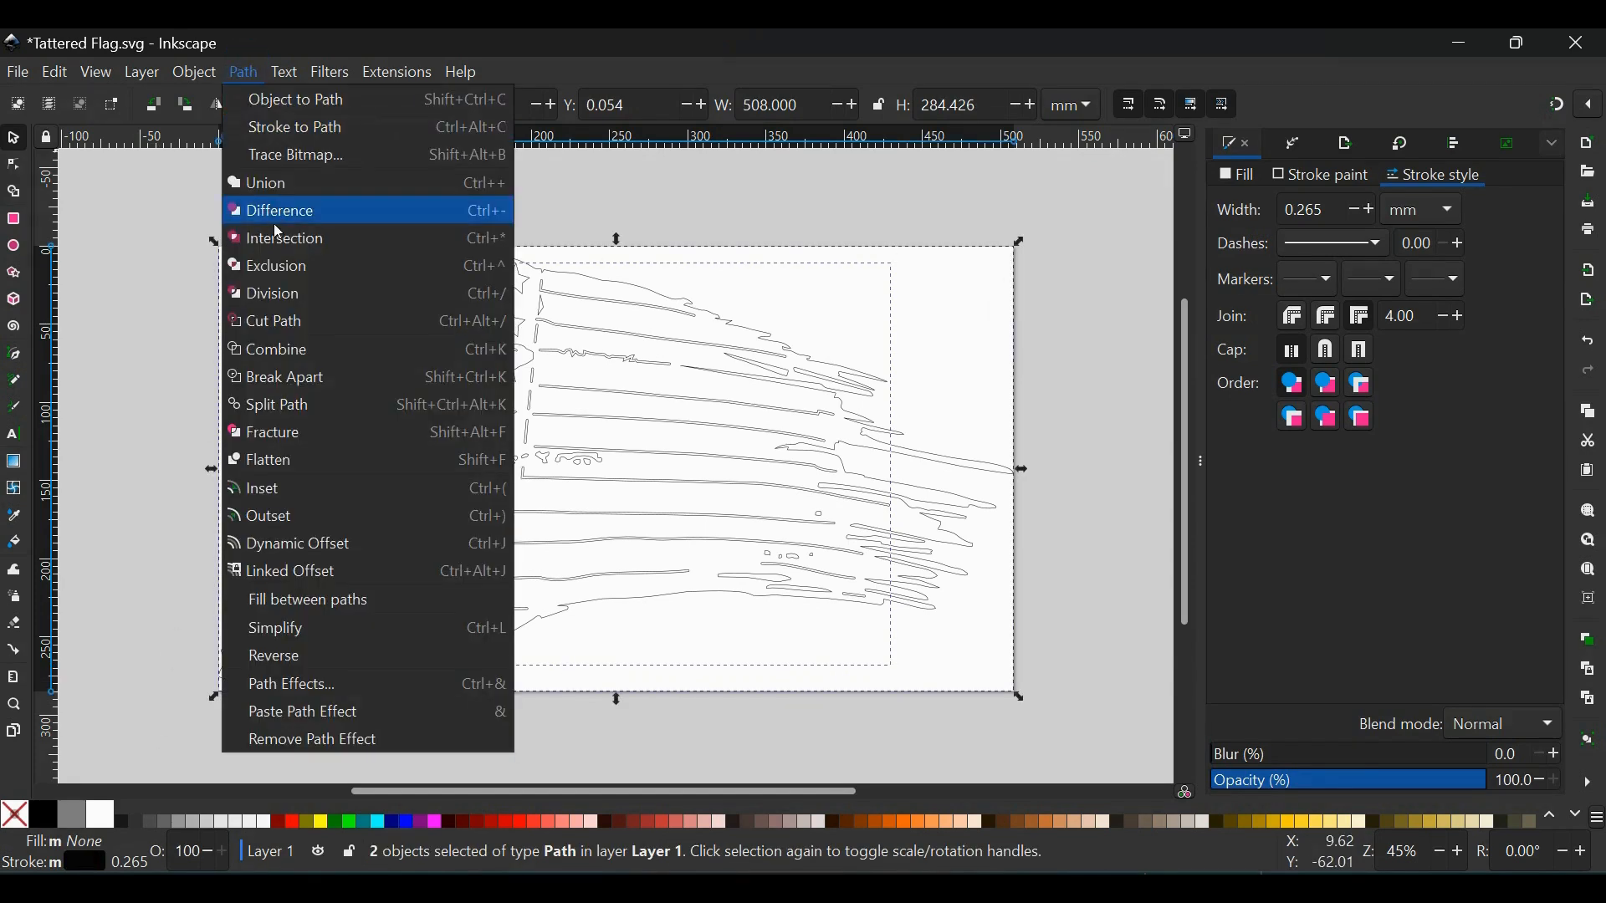
{"action": "left_click", "coordinate": [279, 211]}
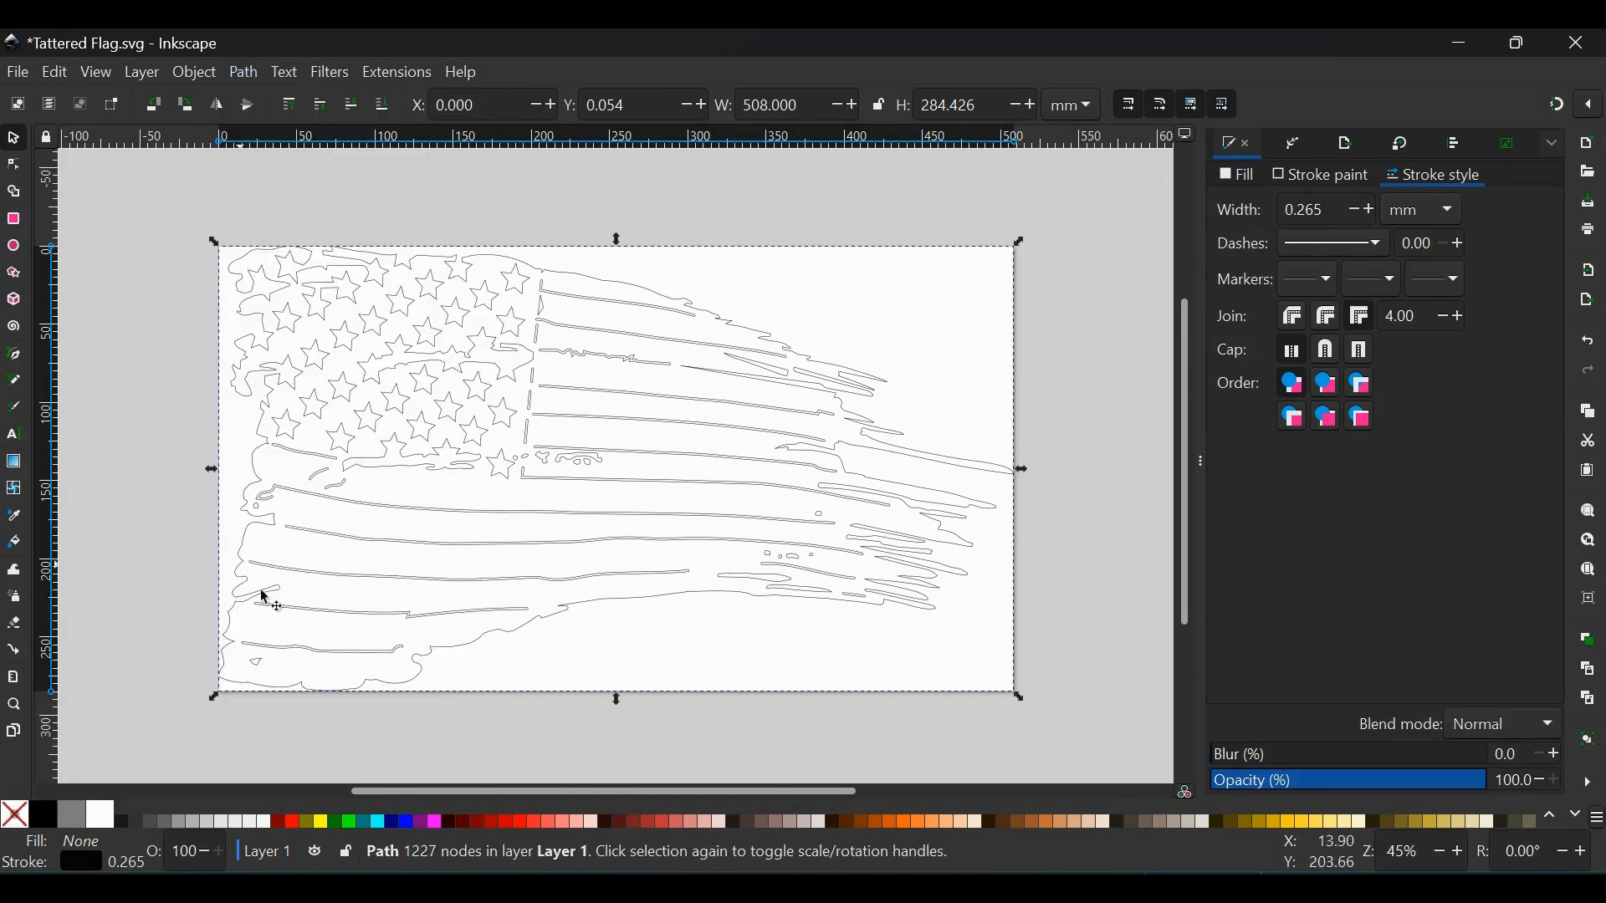
{"action": "mouse_move", "coordinate": [304, 635]}
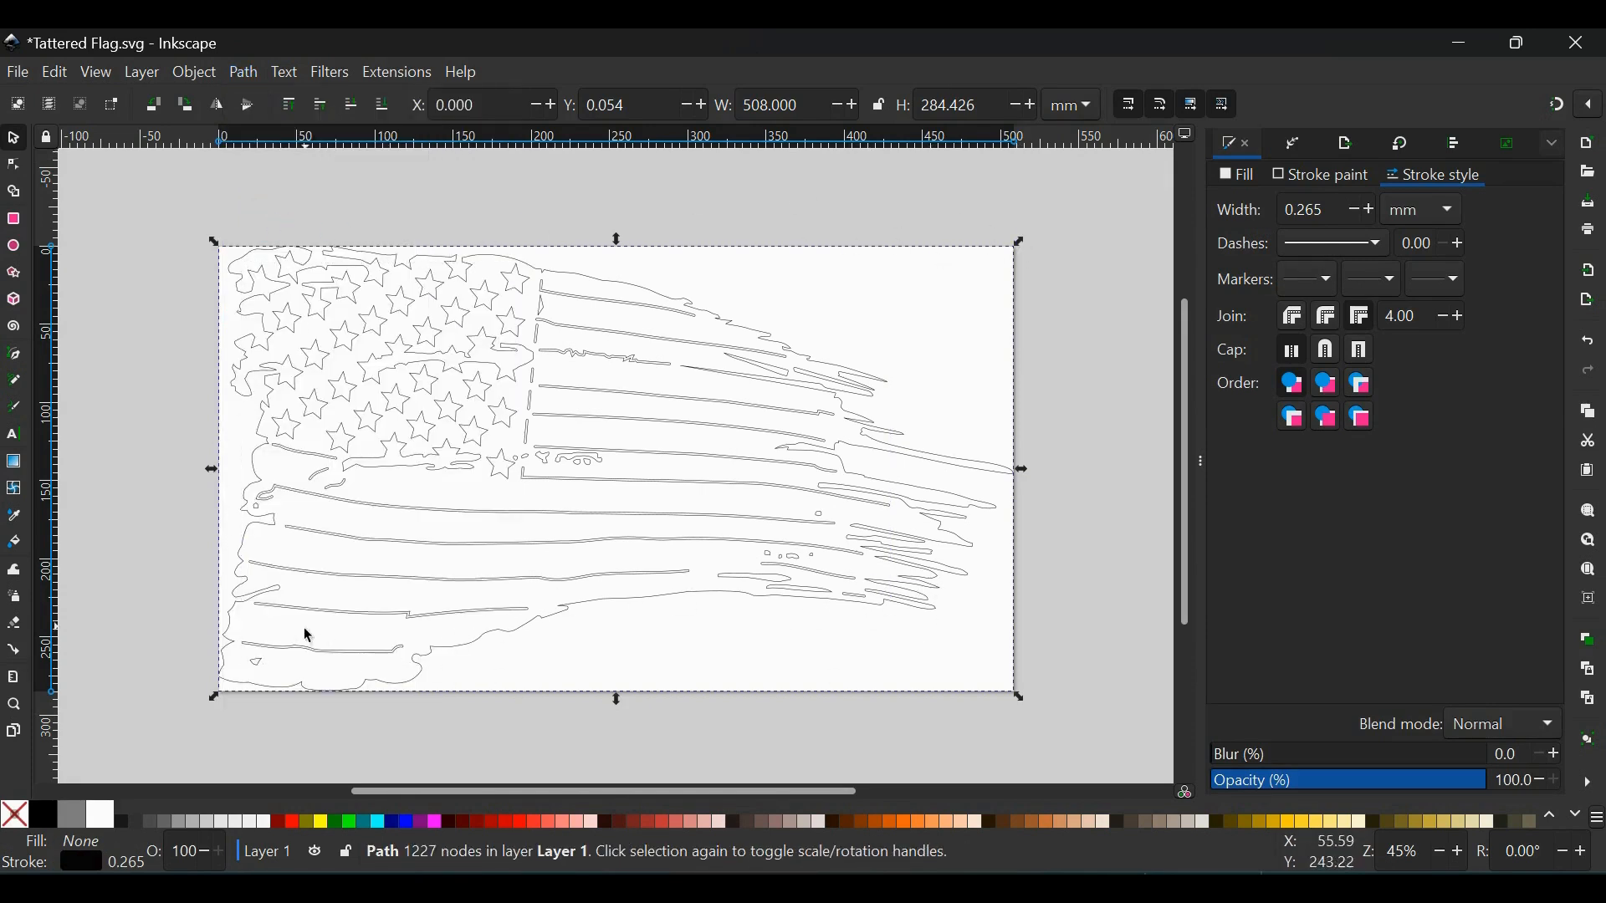
{"action": "mouse_move", "coordinate": [670, 462]}
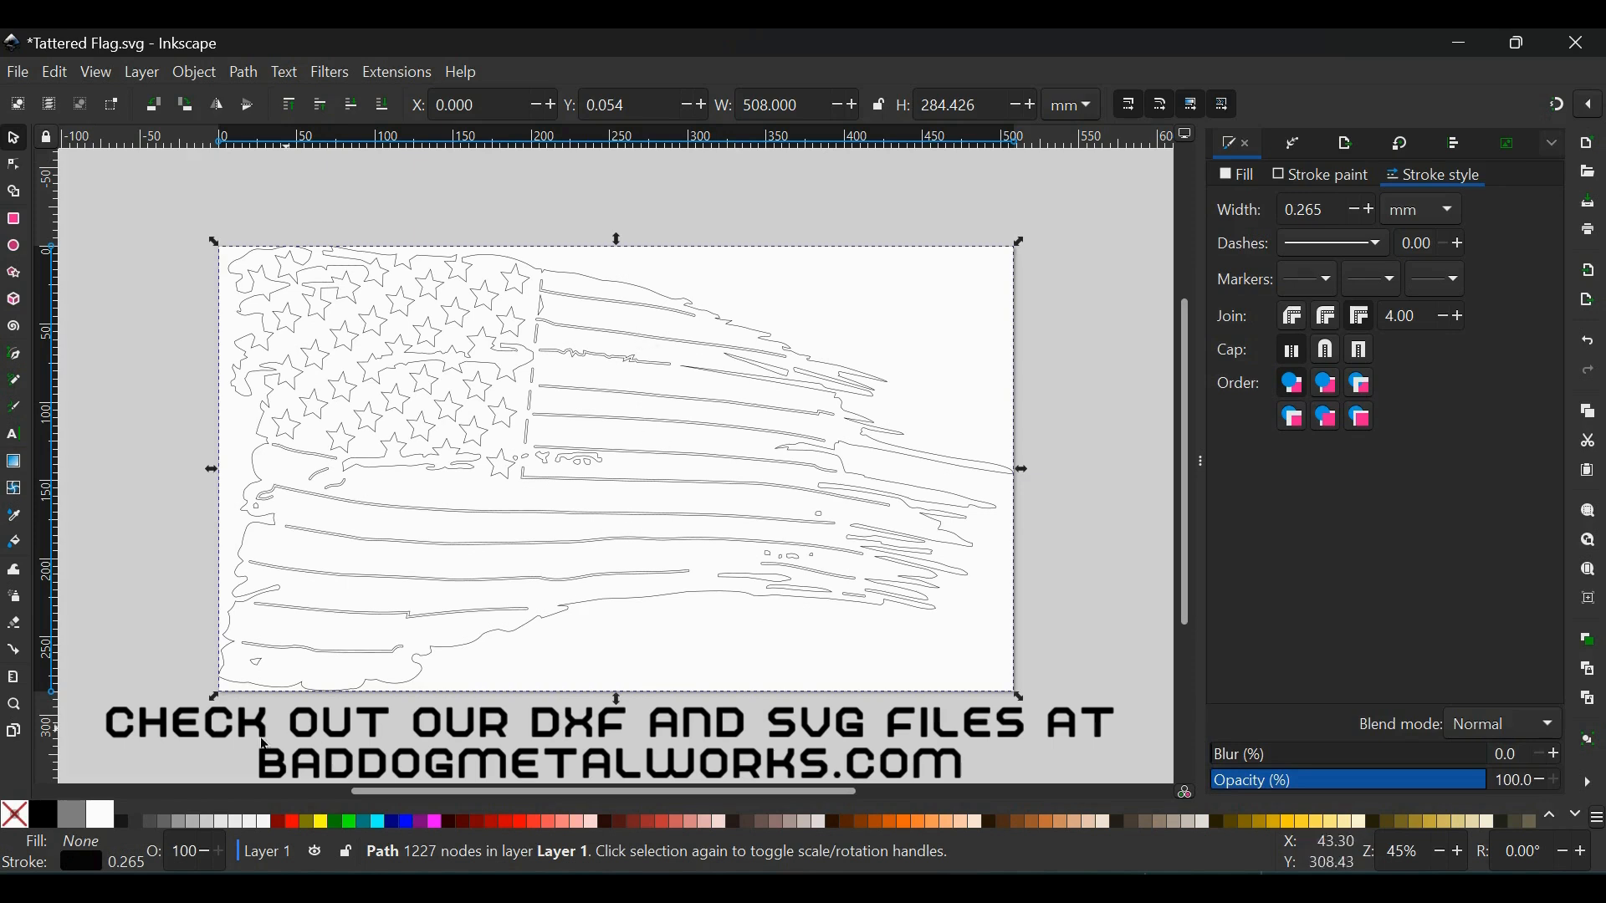
{"action": "left_click", "coordinate": [44, 820]}
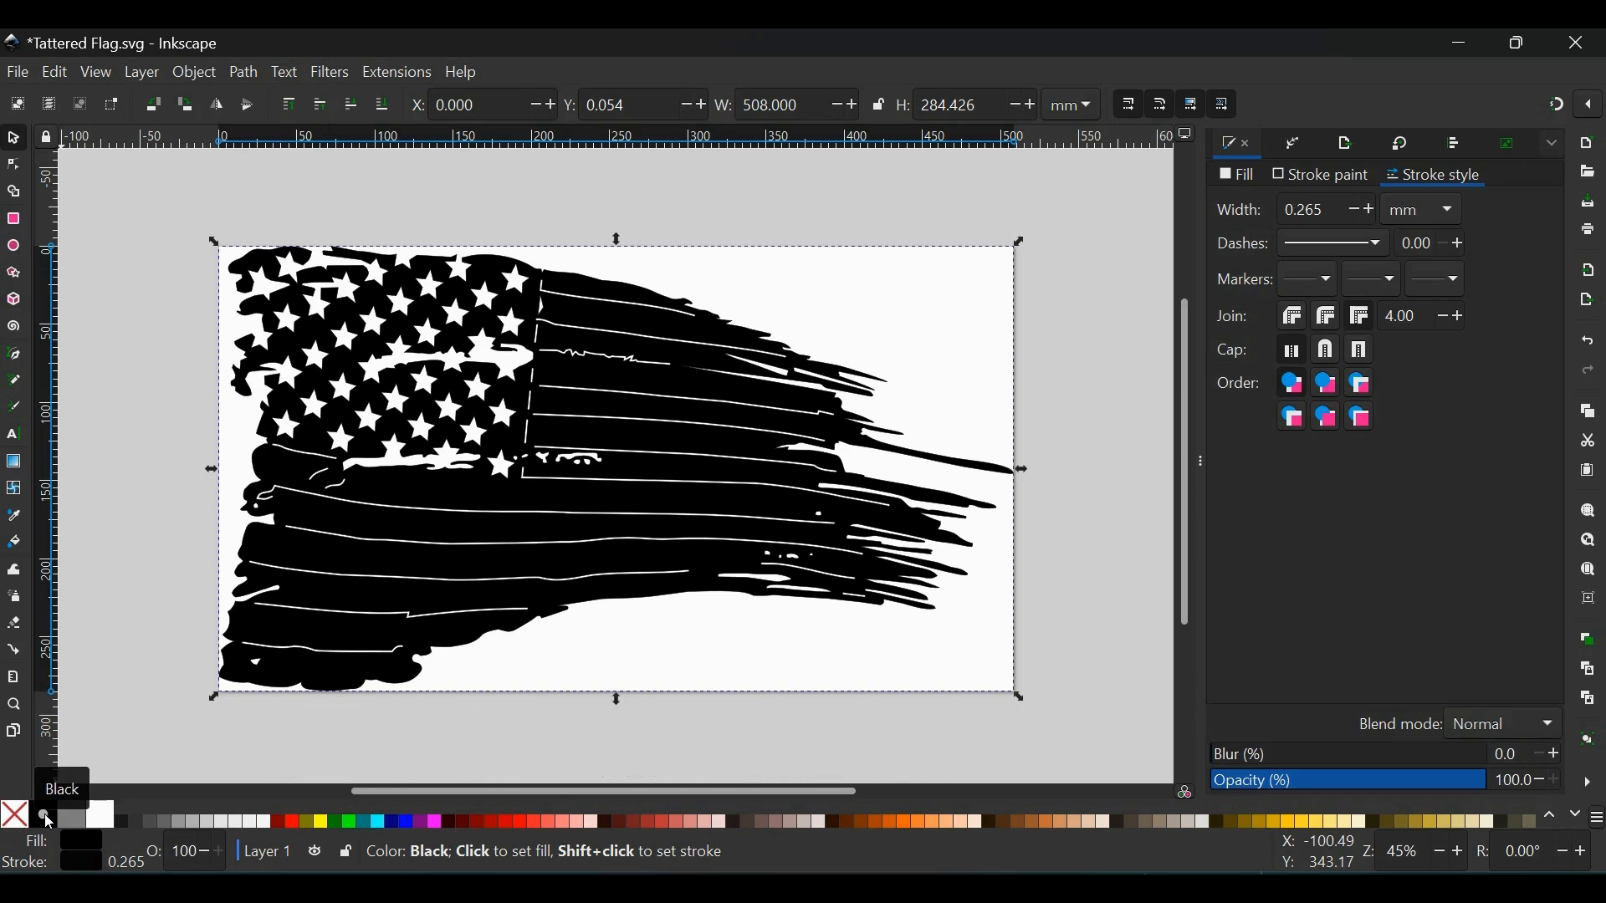
{"action": "left_click", "coordinate": [16, 815]}
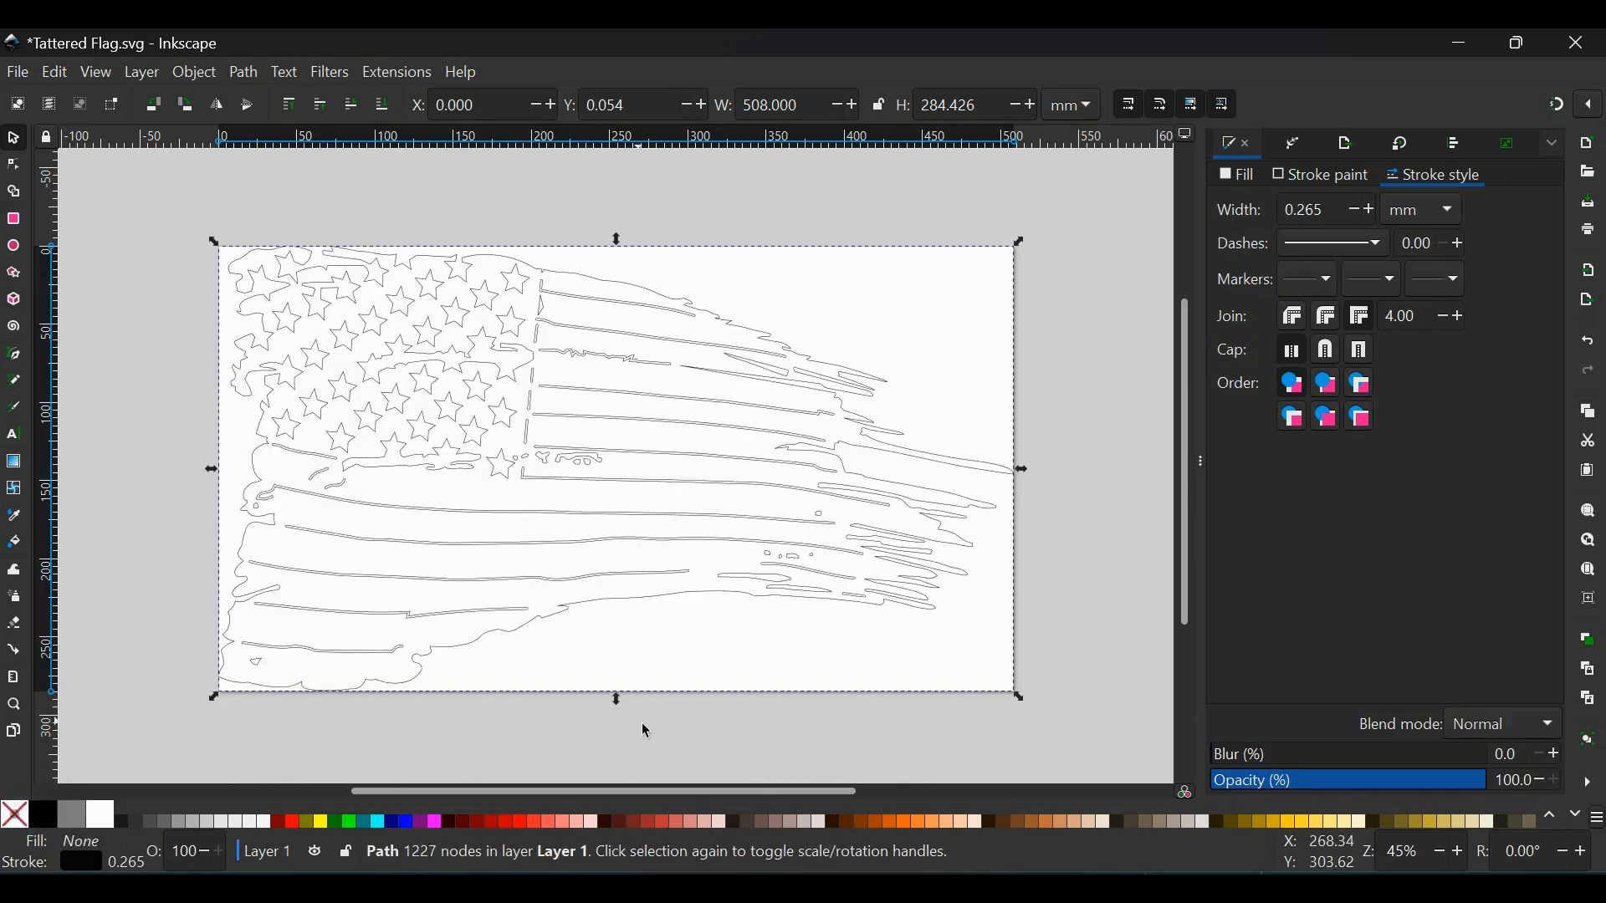